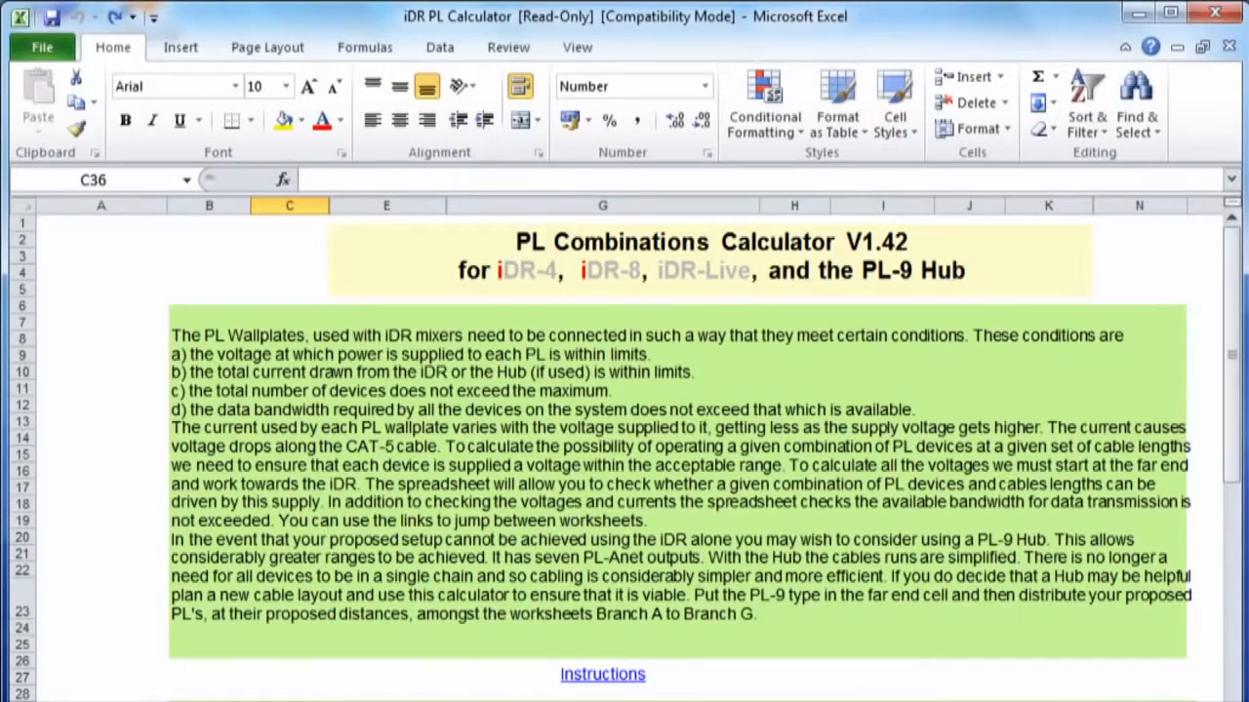
mouse_move(1231, 361)
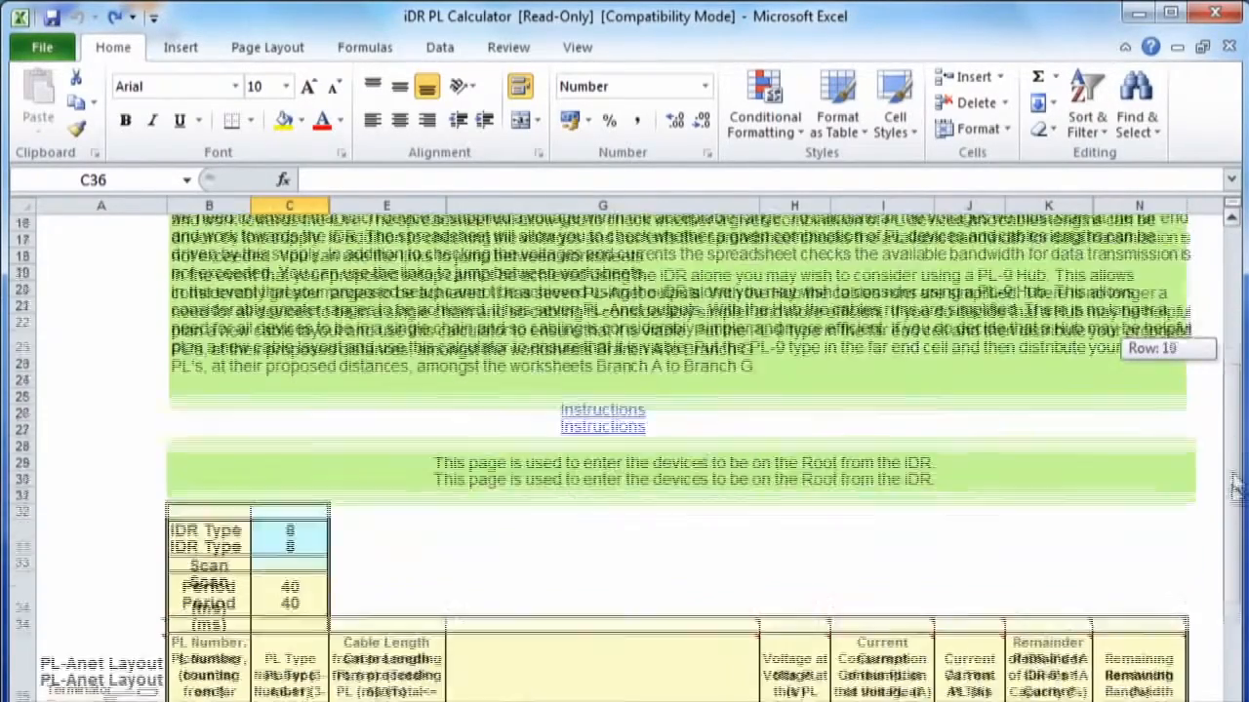
In the Root table, enter the wallplates' PL type numbers and cable lengths, starting with 10, 10, and 15.
scroll(down, 3)
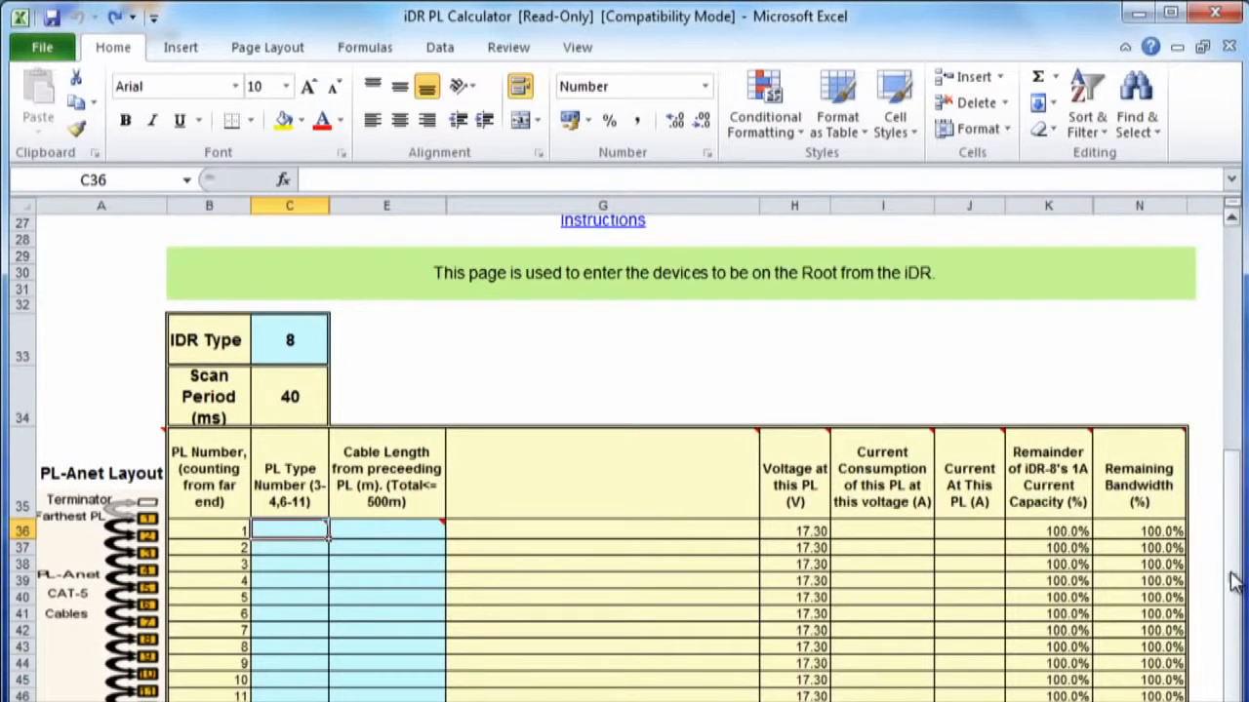
text(10)
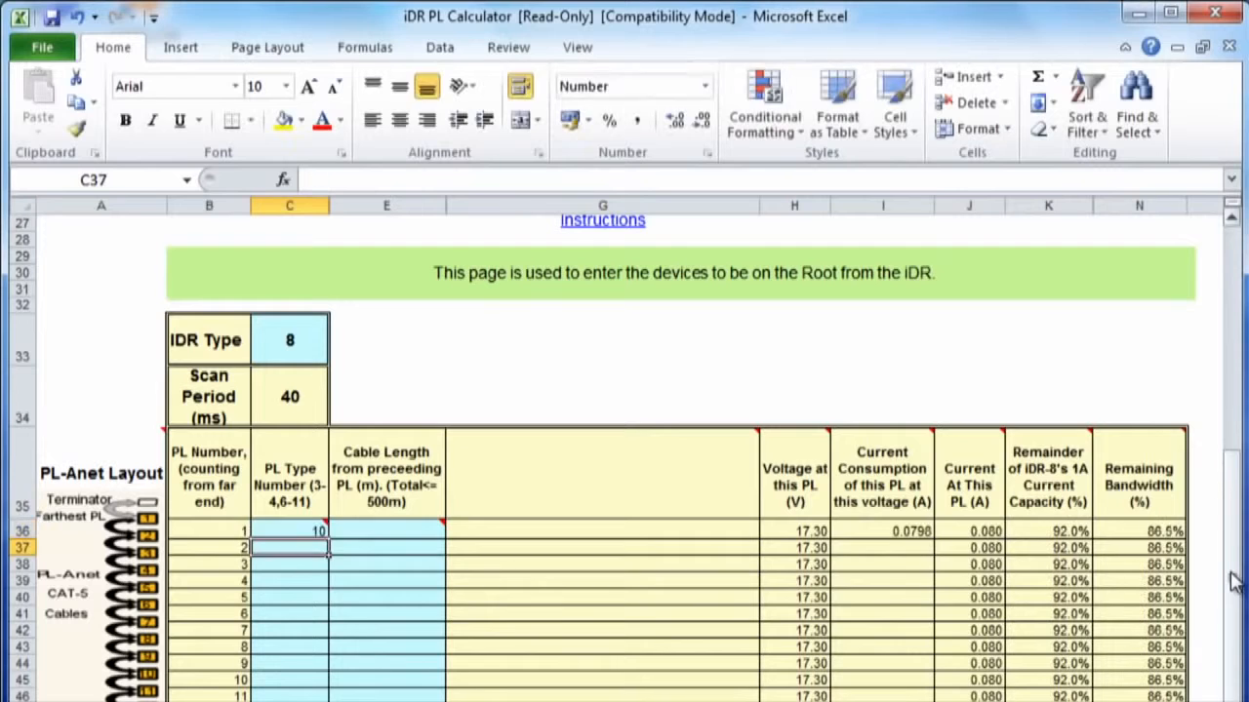
text(10)
click(291, 597)
text(6)
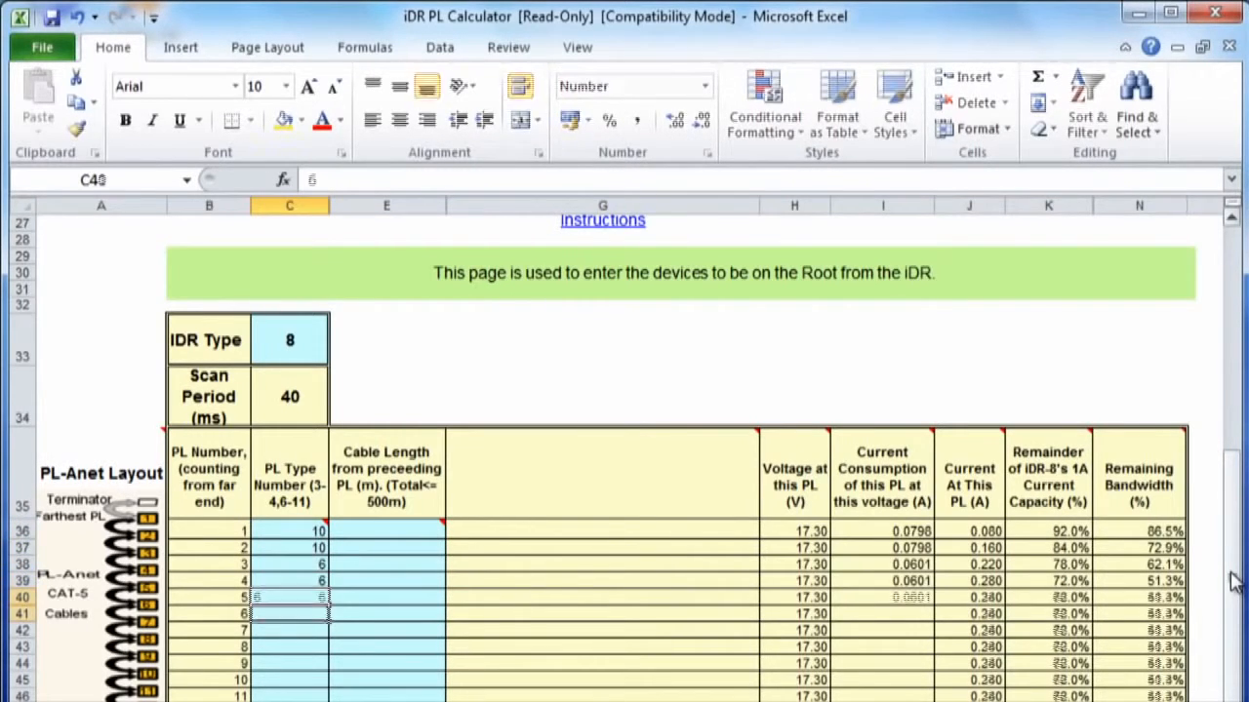
text(1)
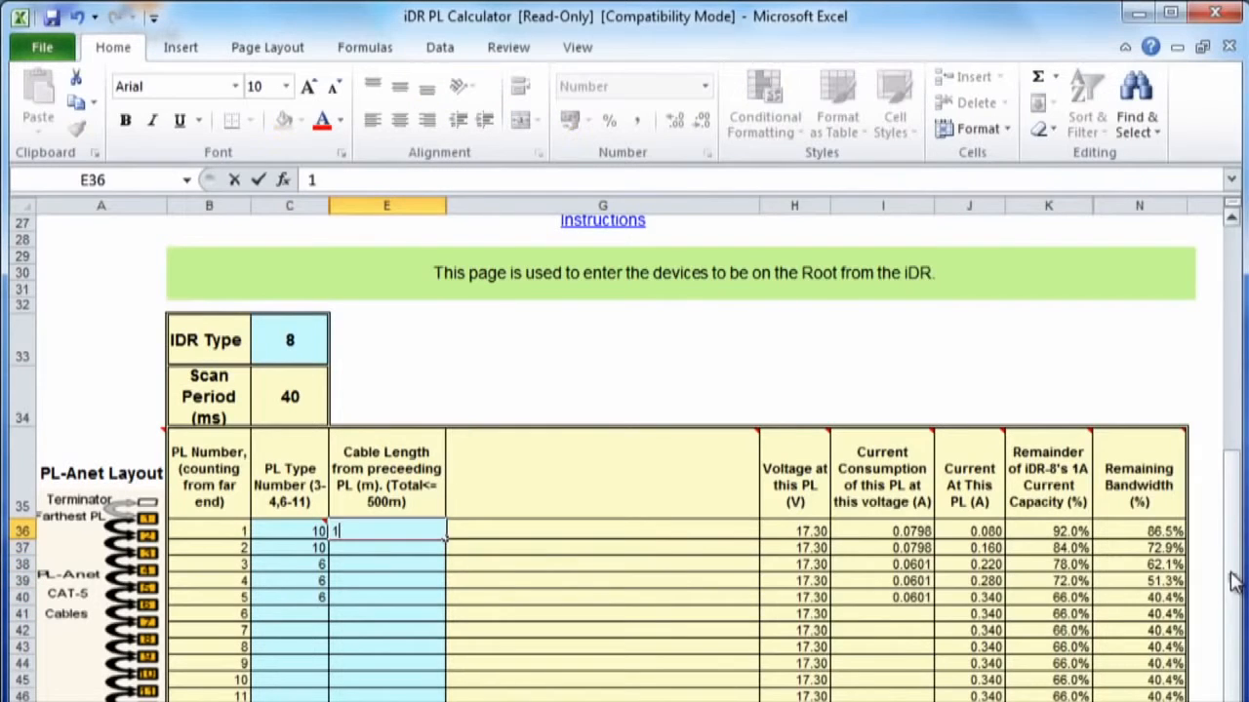
text(15.0)
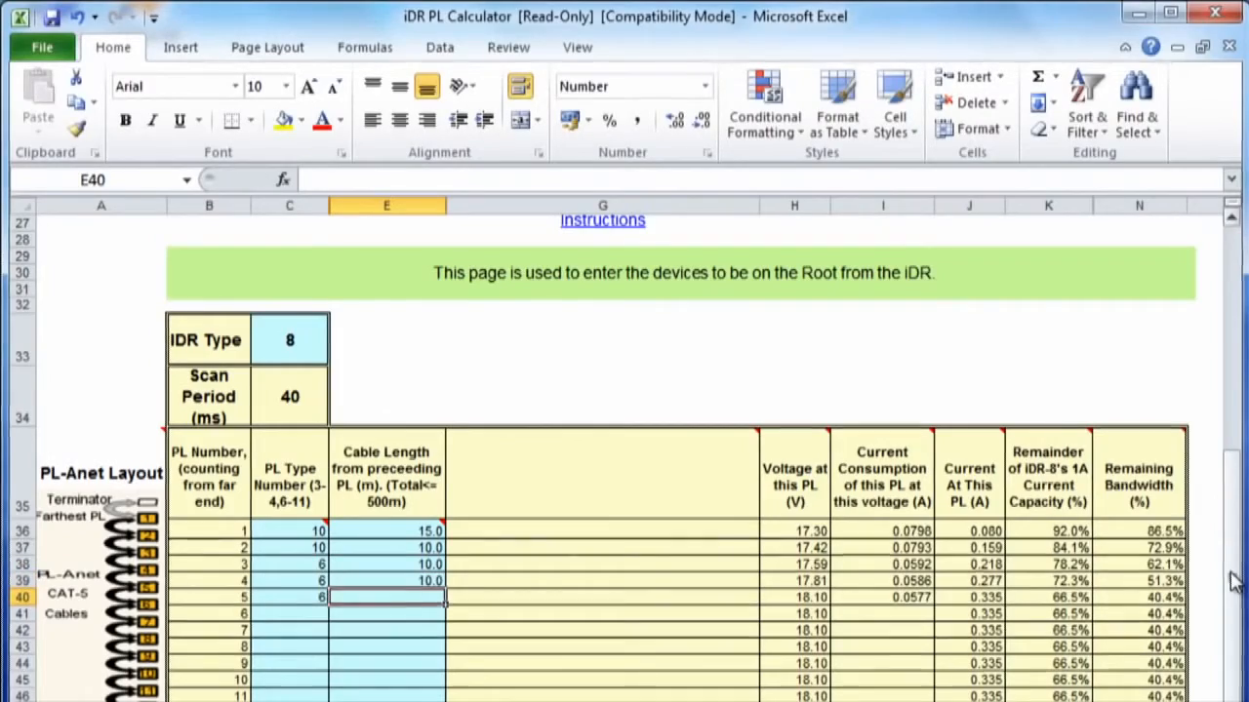
text(100)
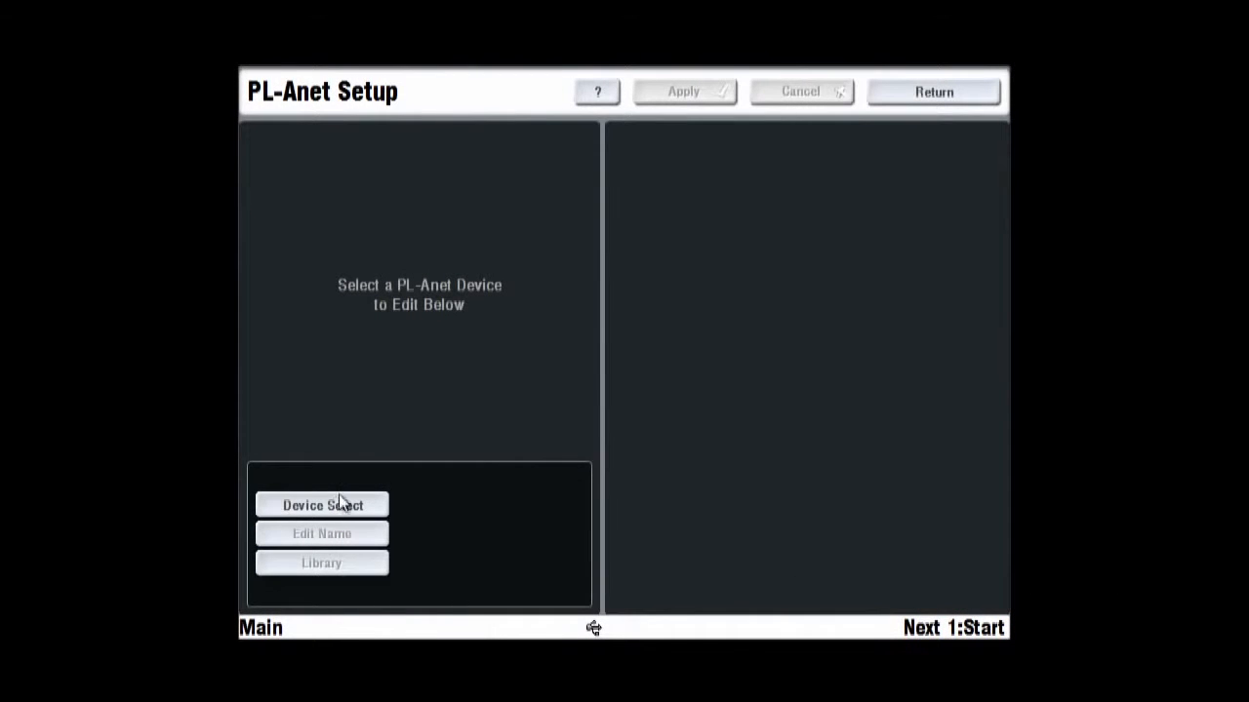
Select the PL-10 01 remote, rename it 'PL-10 Tim', and return to PL-Anet Setup.
click(322, 505)
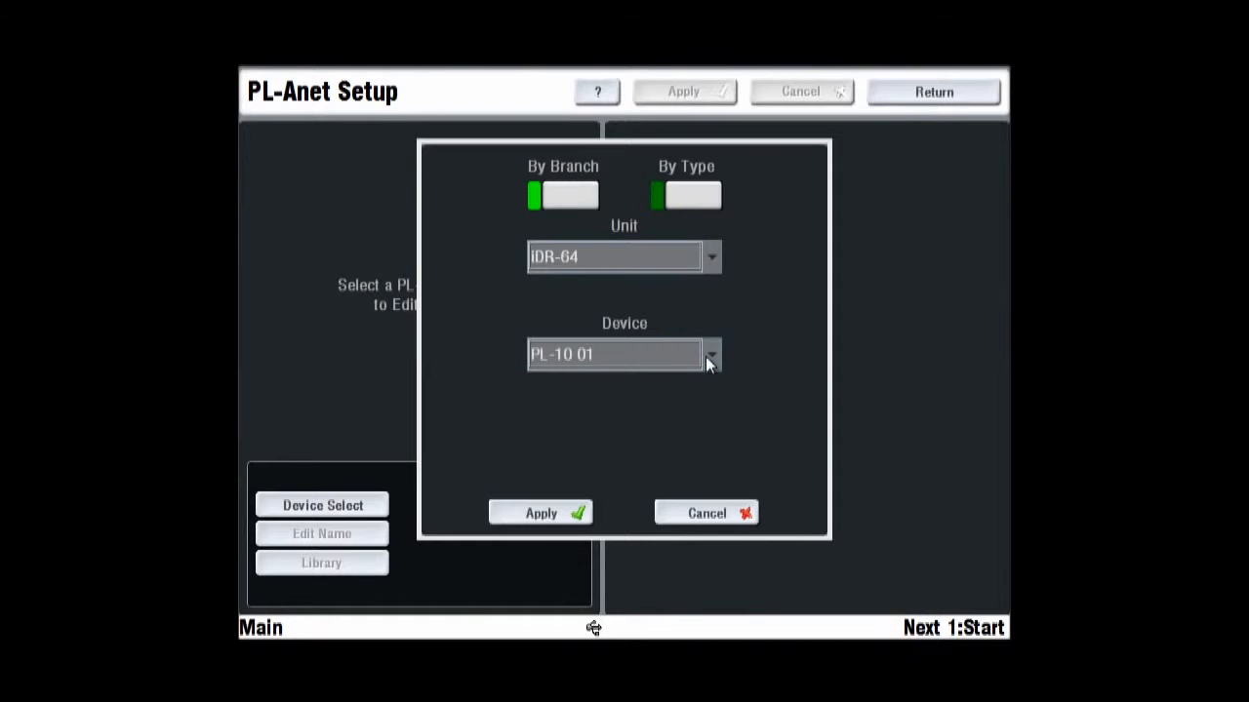
click(540, 513)
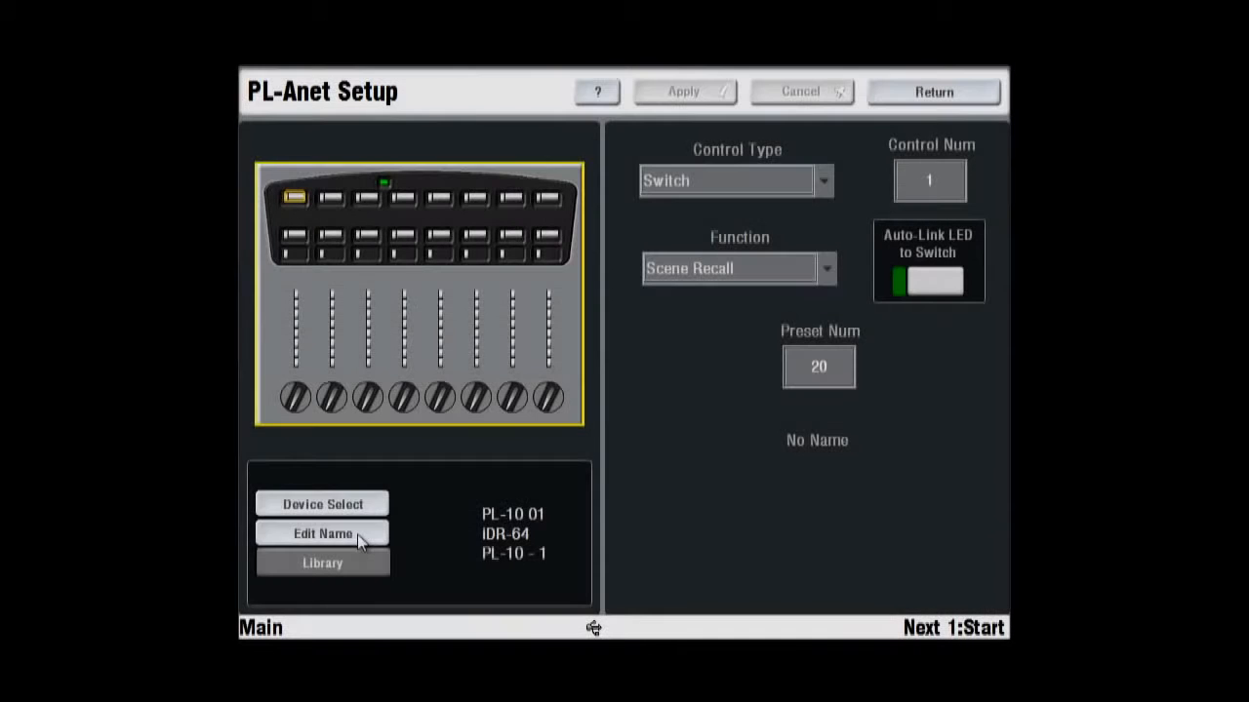
click(322, 534)
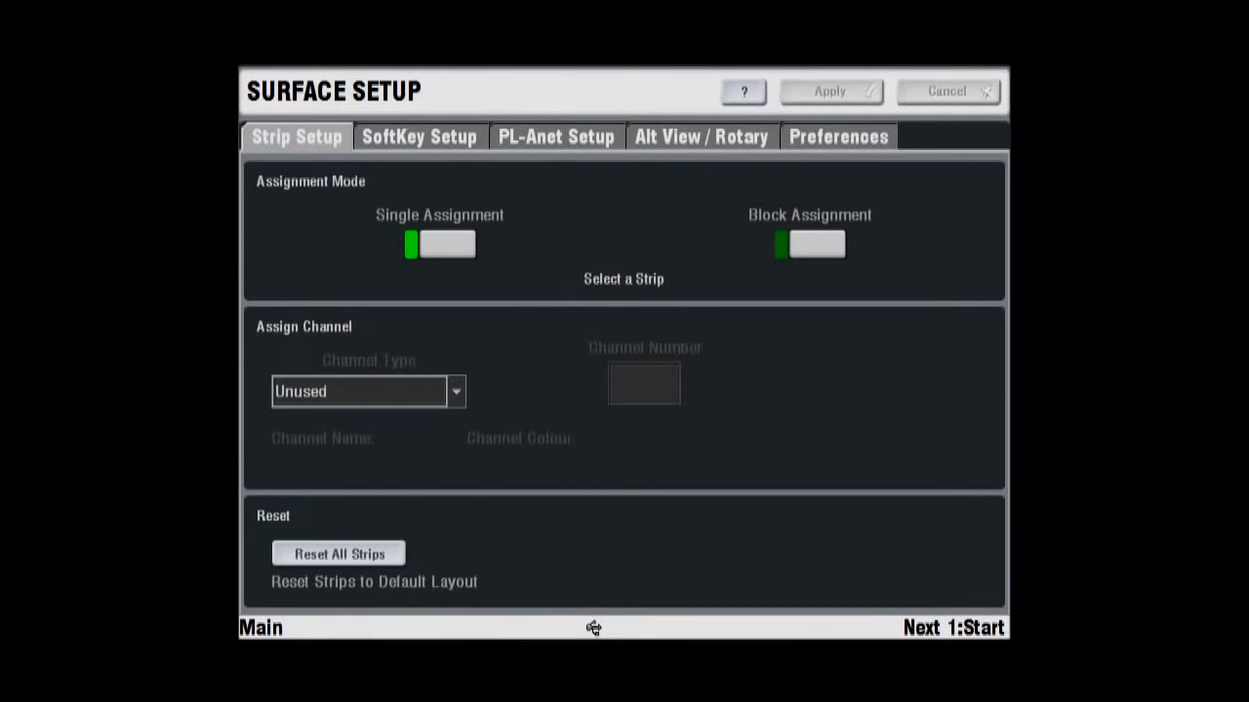
click(555, 137)
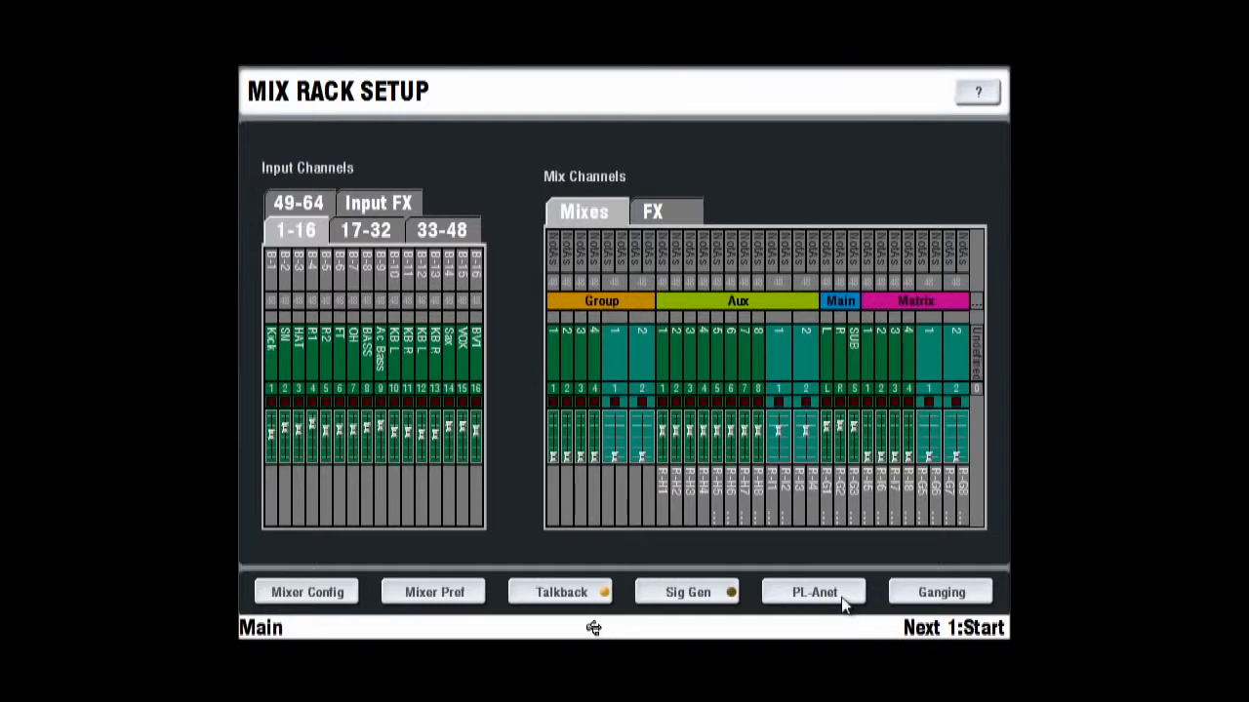
click(813, 592)
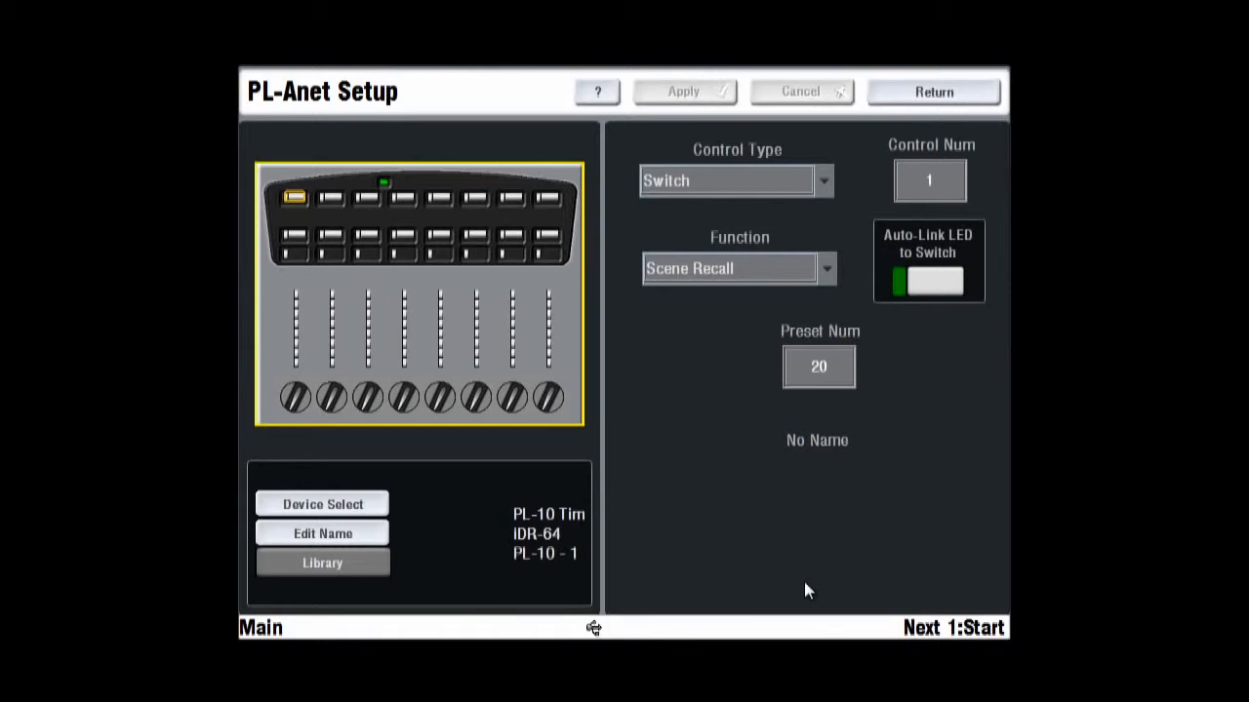
Assign switch 8 the DCA Mute function for DCA 8 and apply it.
click(825, 180)
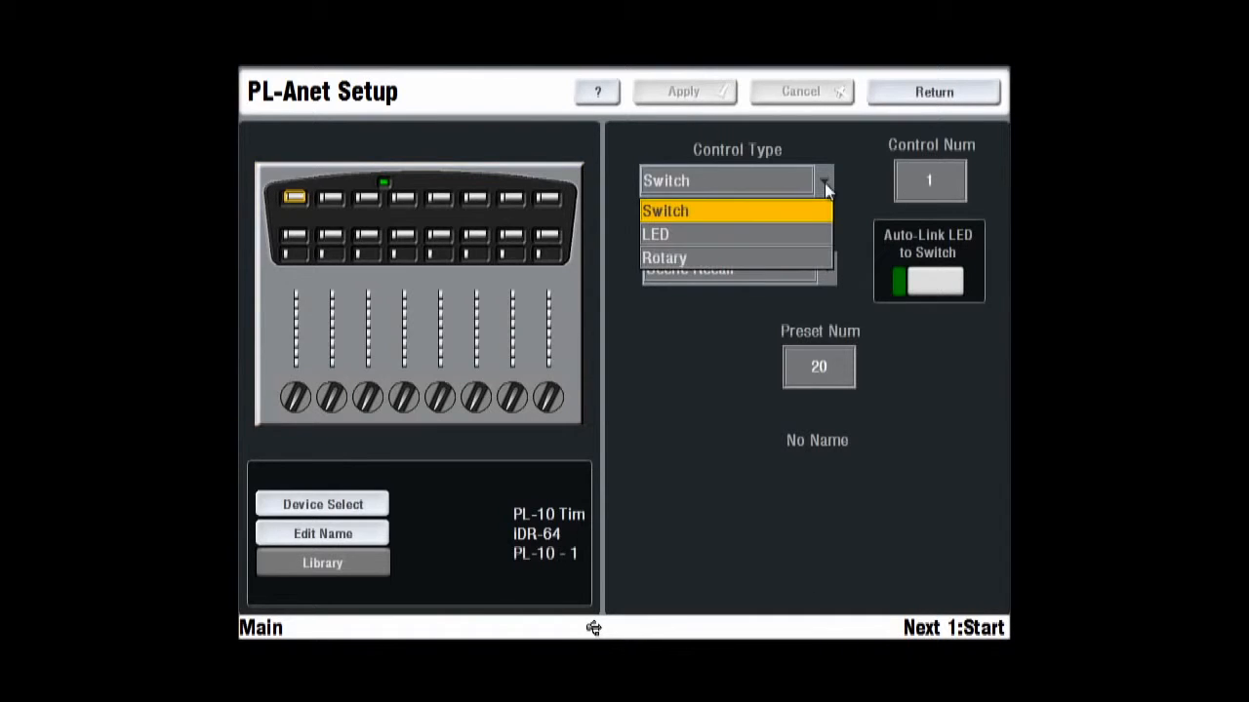
click(664, 210)
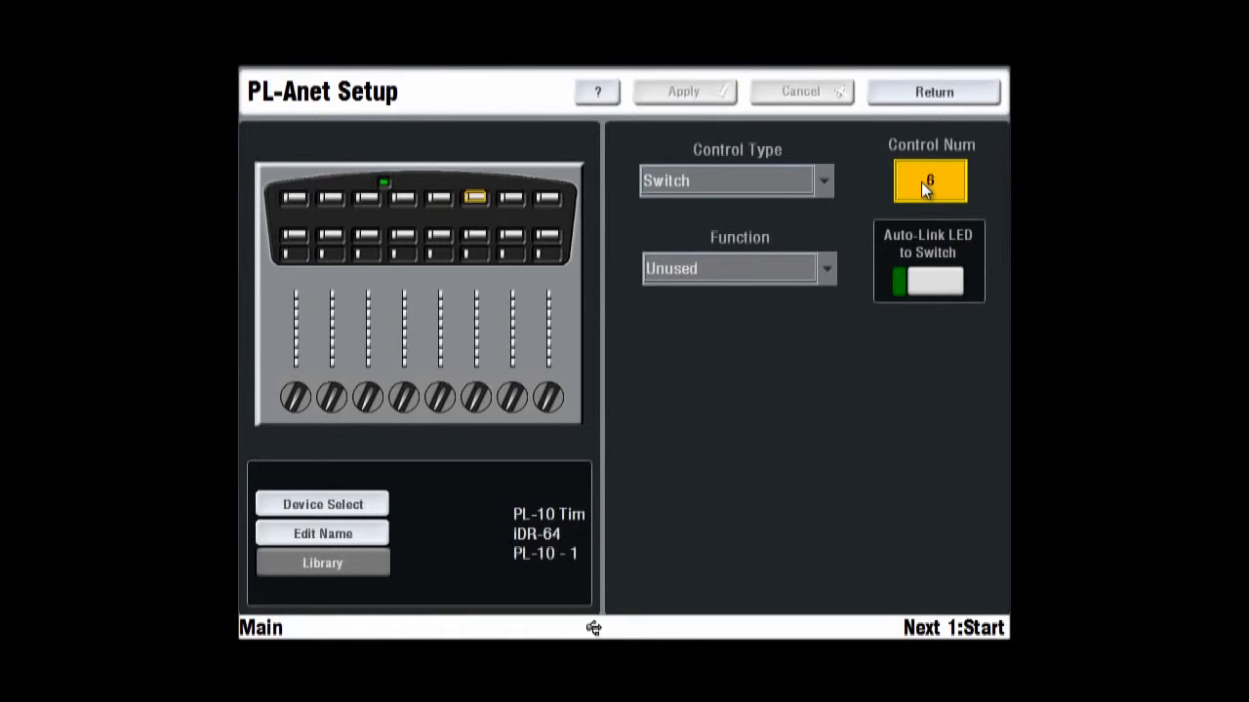
click(824, 268)
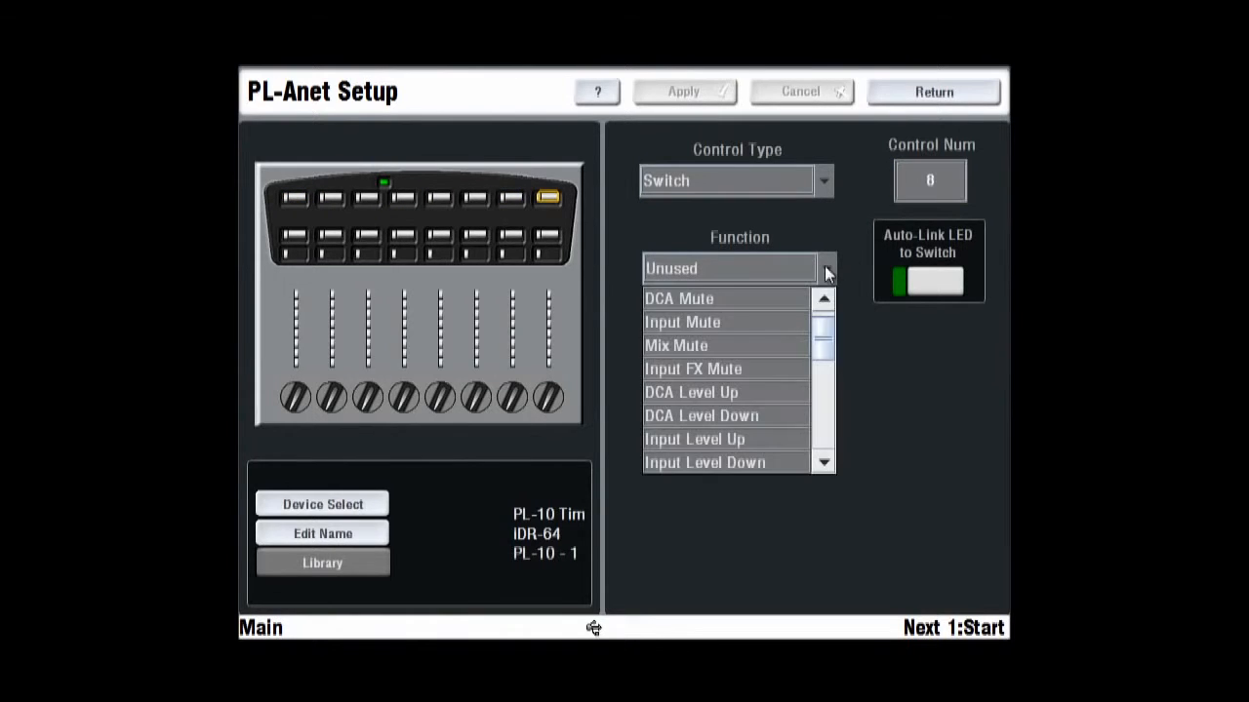
click(678, 299)
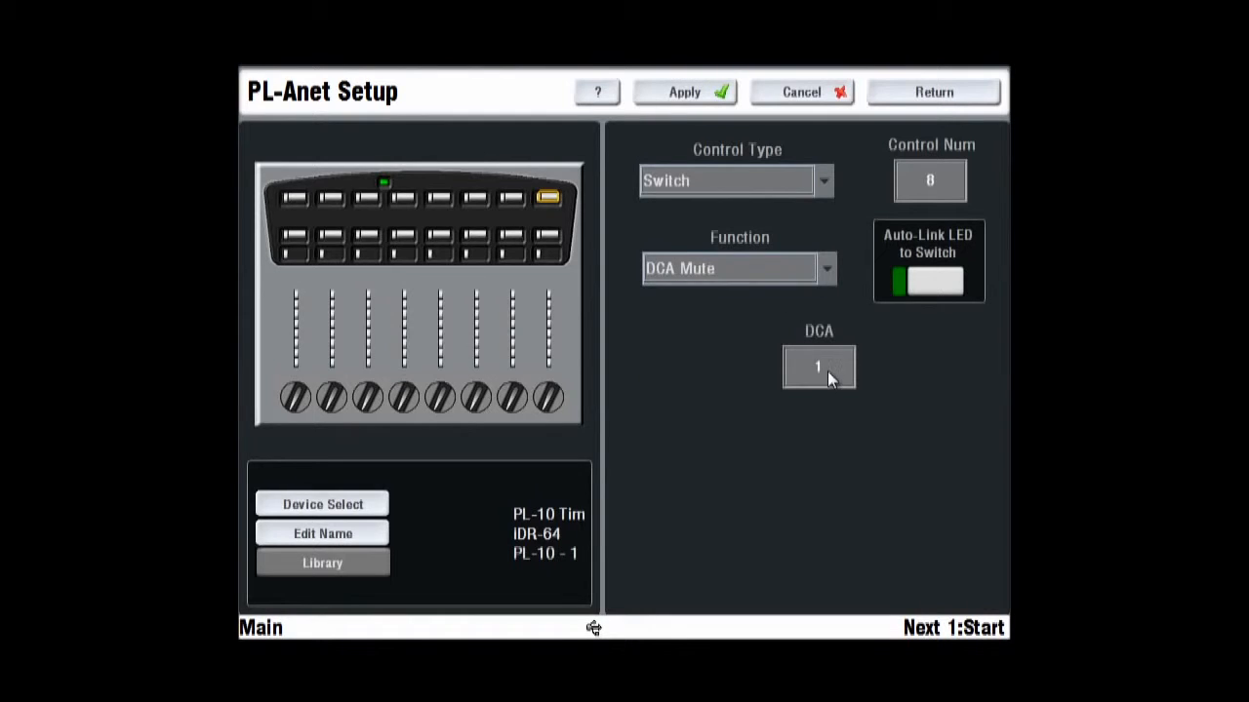
click(818, 368)
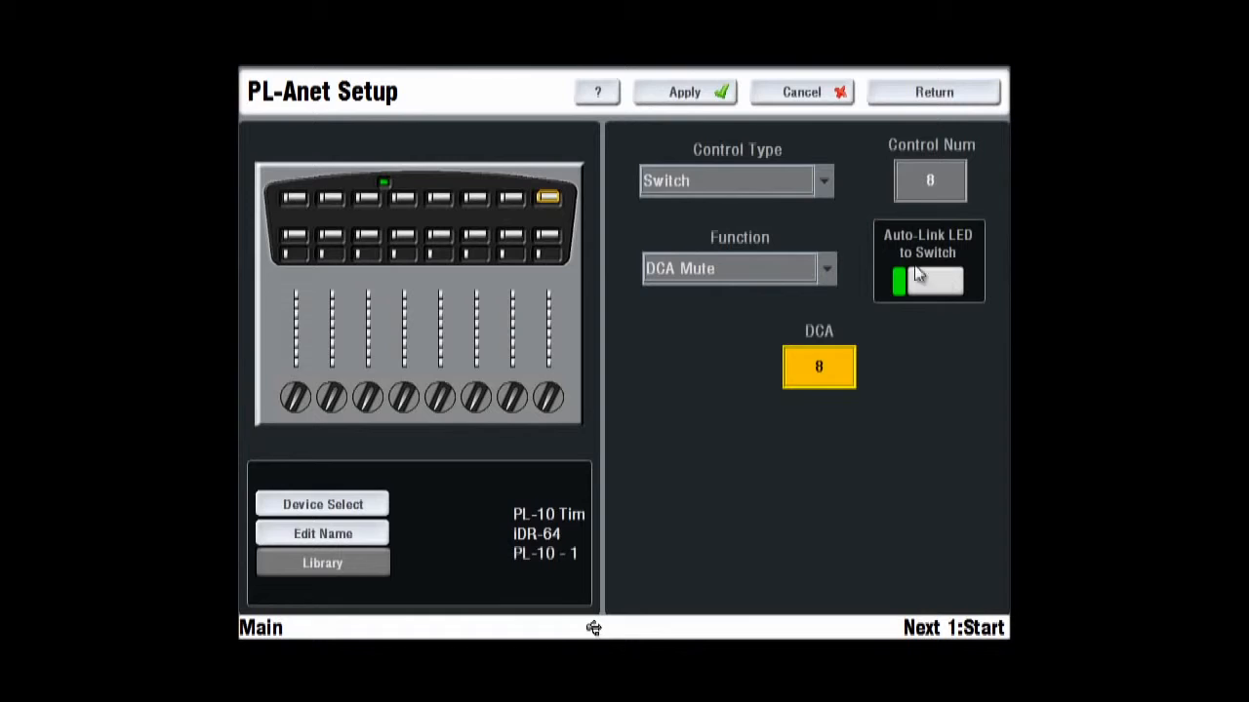
click(683, 91)
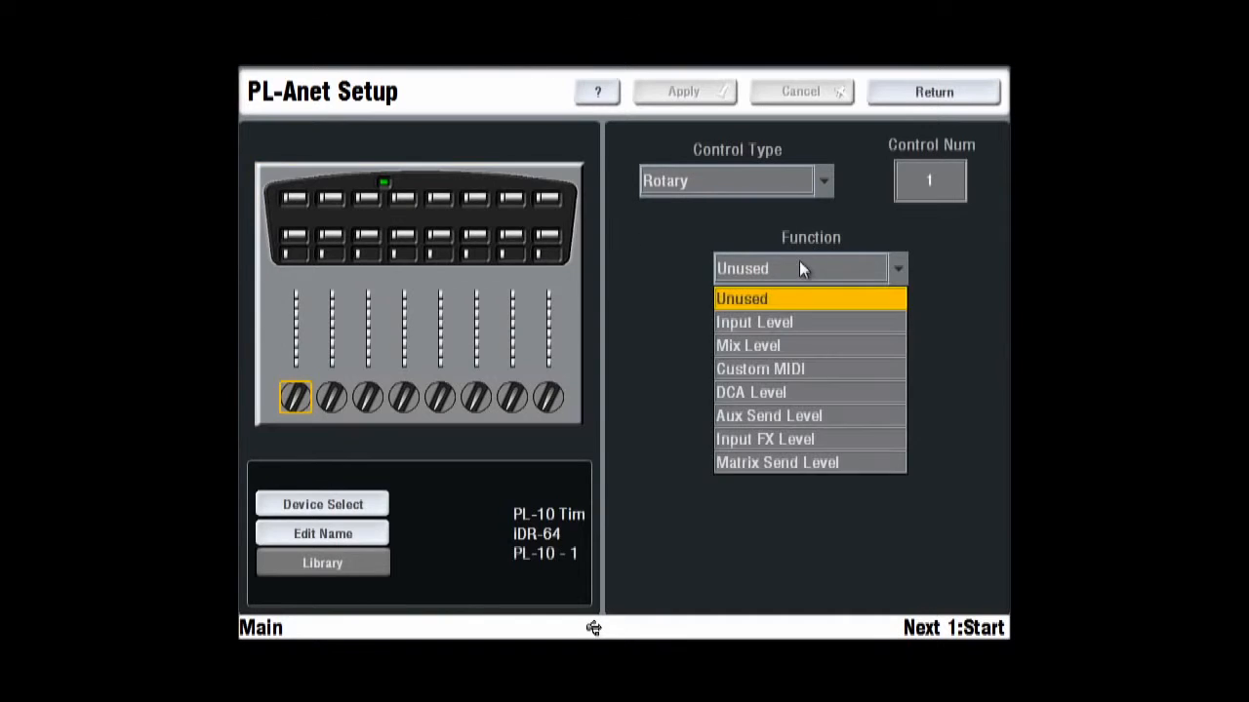
Apply rotary 1 as Aux Send Level from Stereo Group 1 to Mono Aux 1.
click(768, 415)
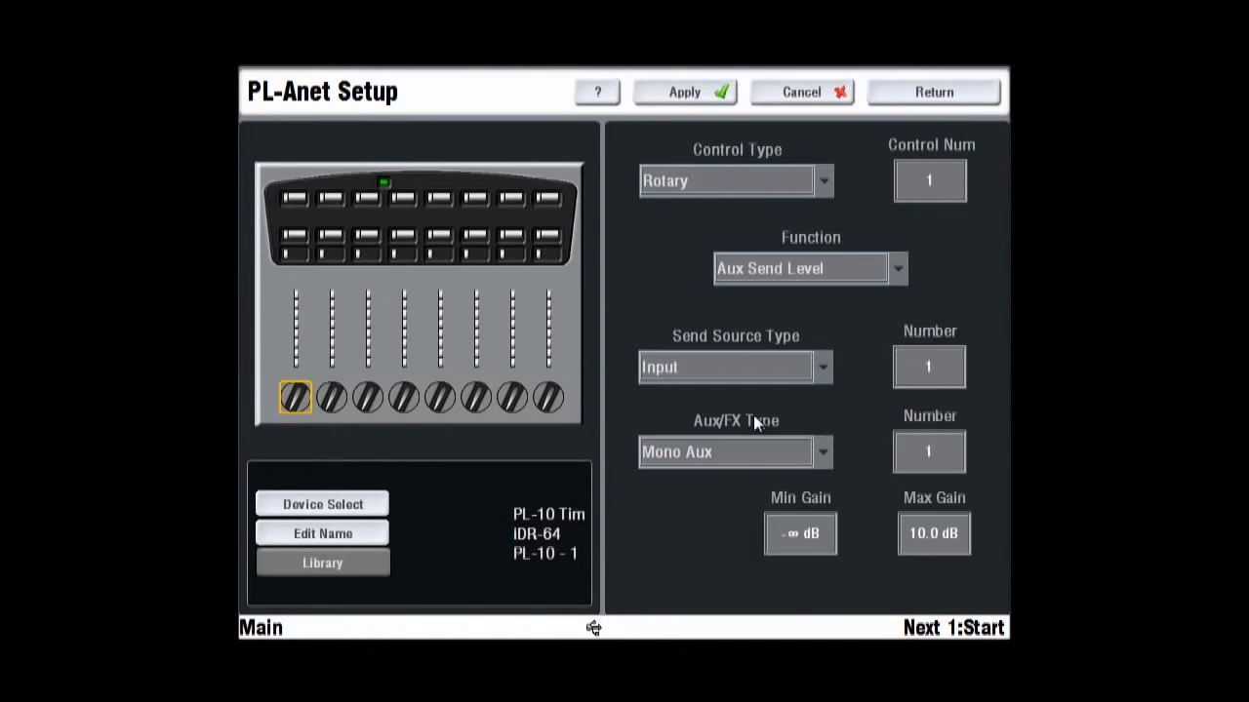
click(822, 367)
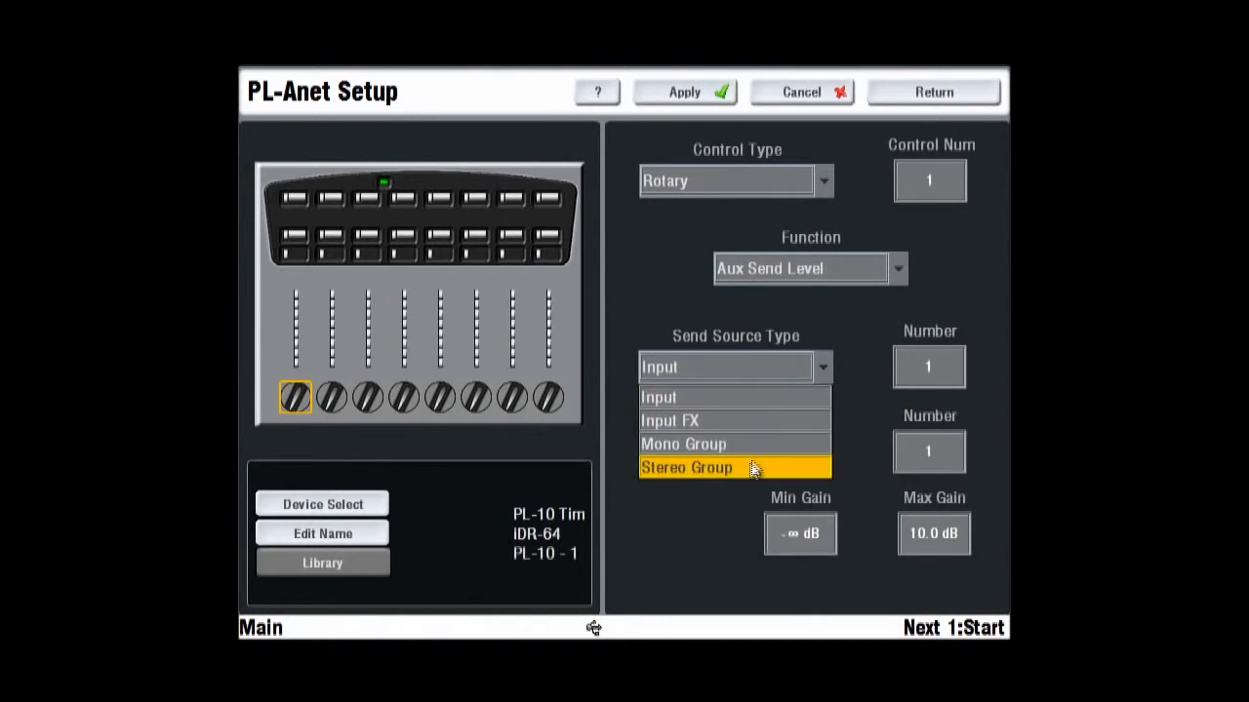
click(687, 467)
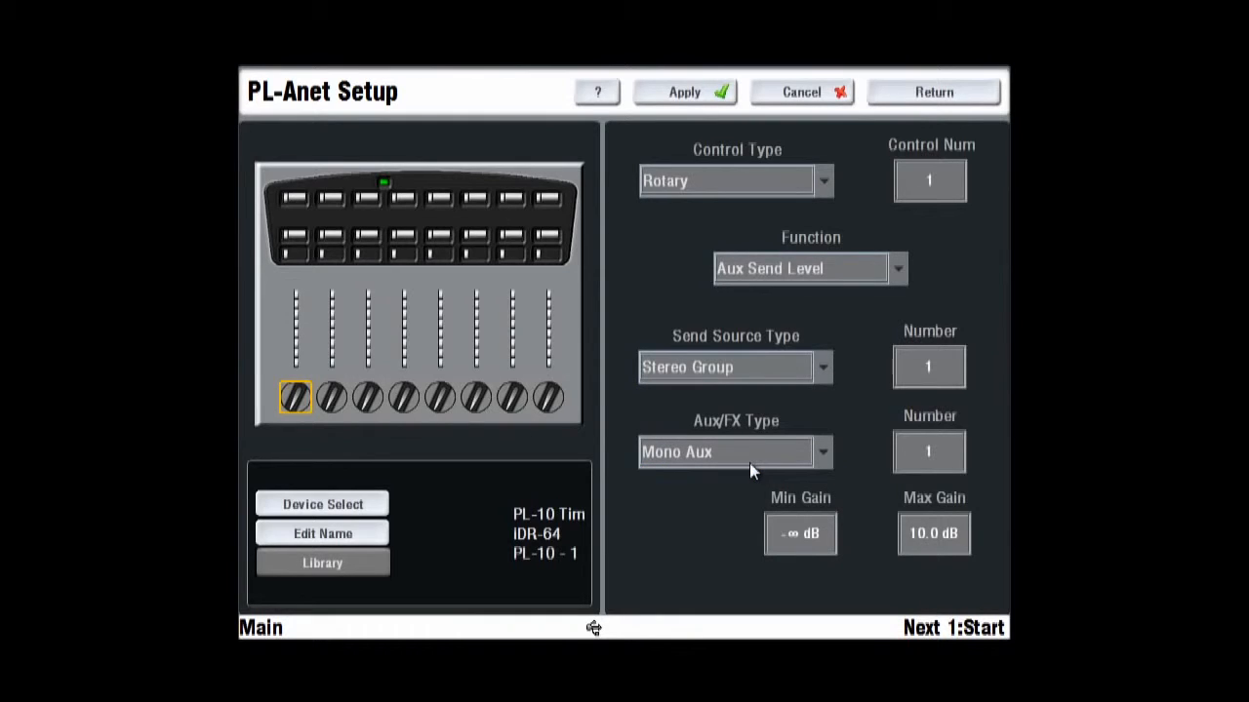
mouse_move(731, 464)
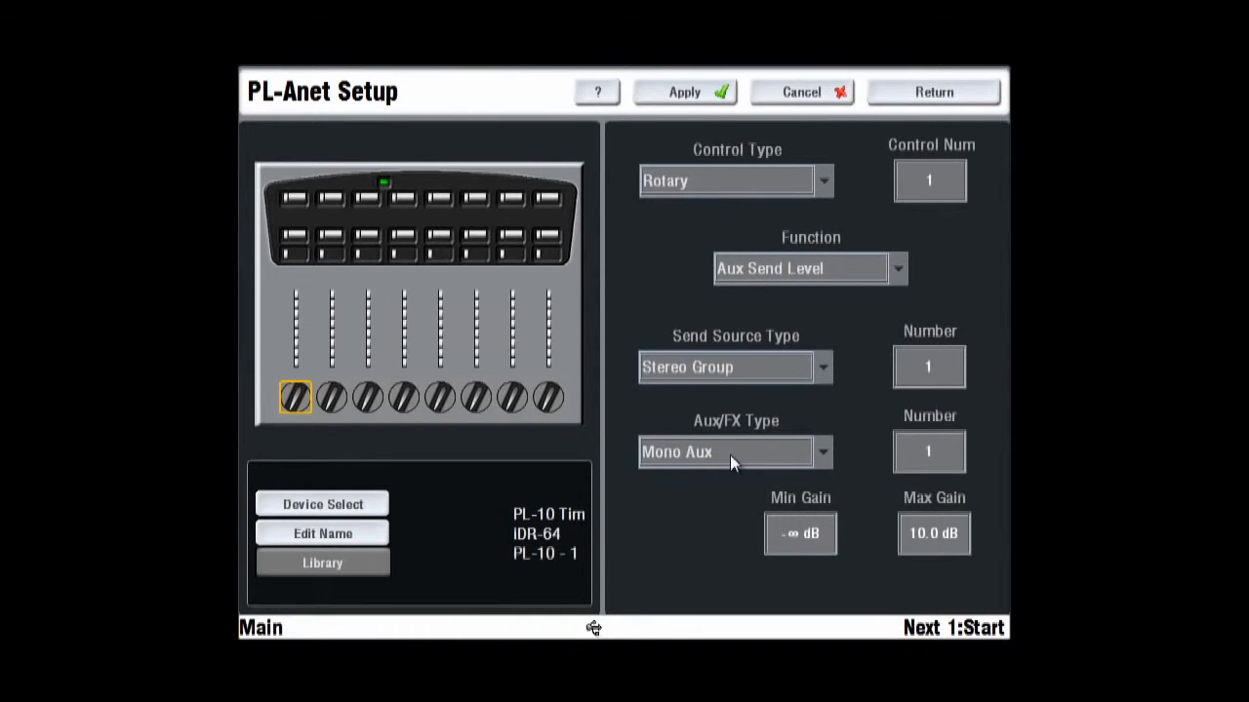
click(684, 91)
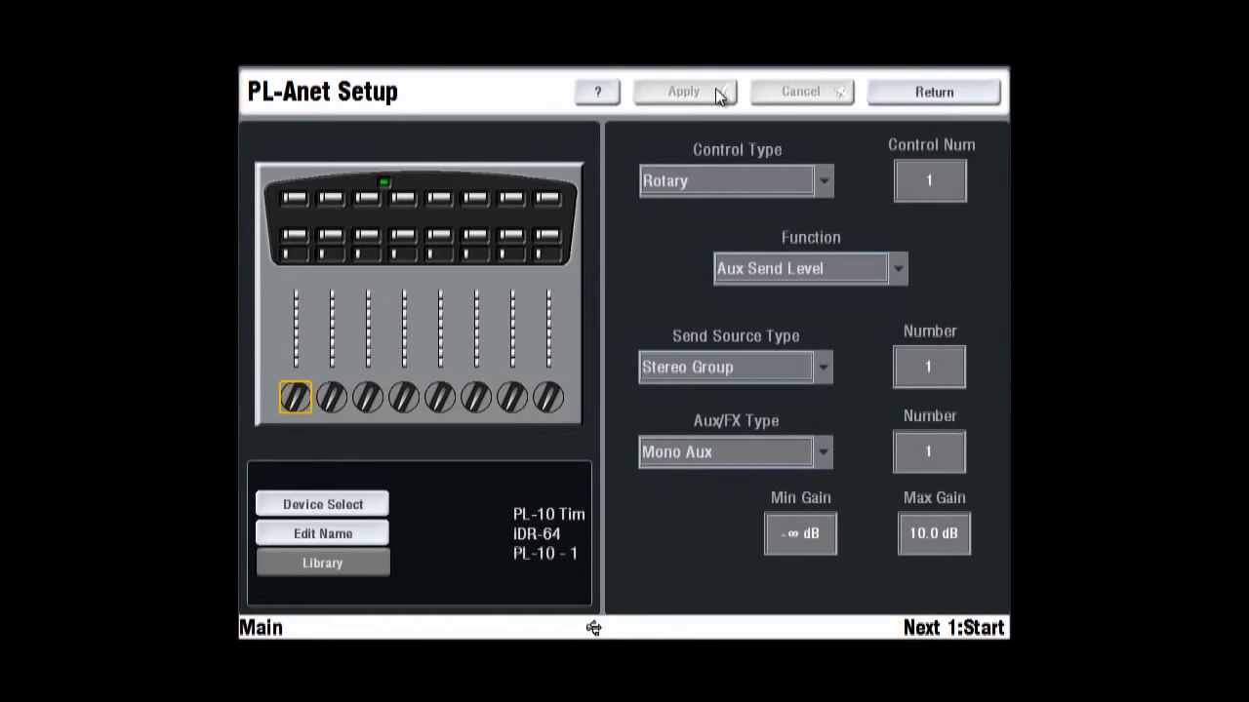
Set rotary 2 to Aux Send Level from Stereo Group 2 and apply.
click(331, 397)
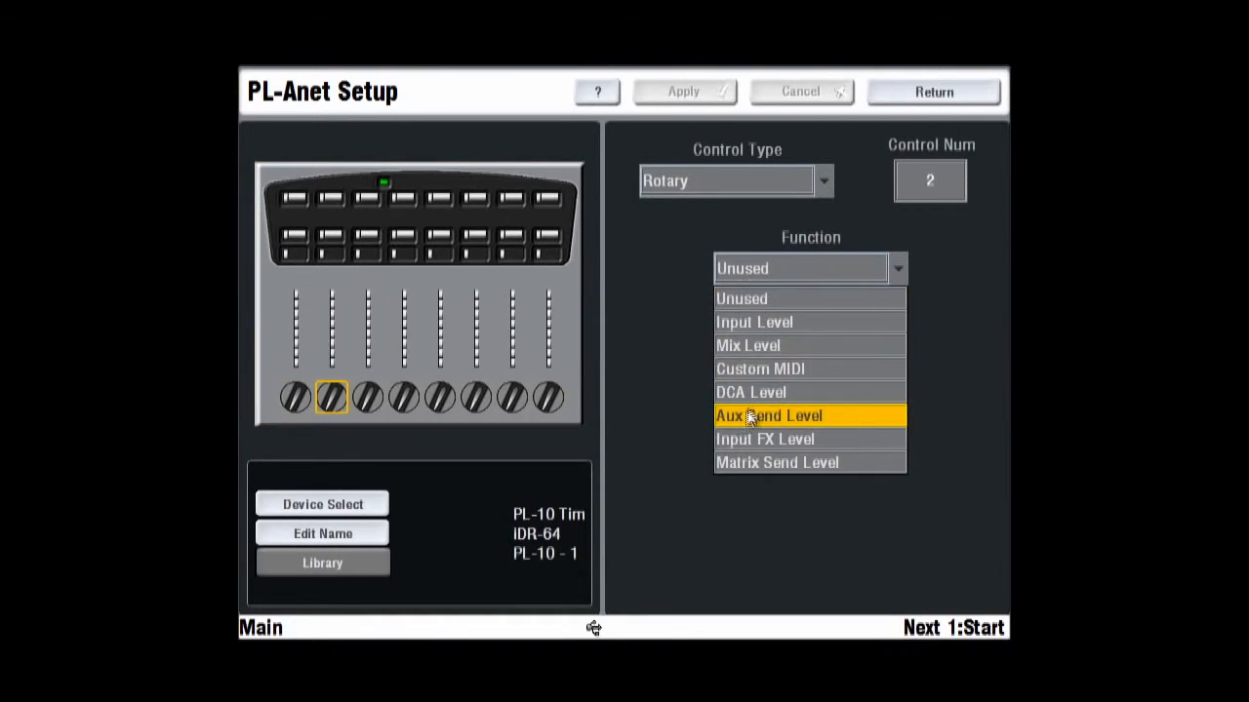
click(768, 416)
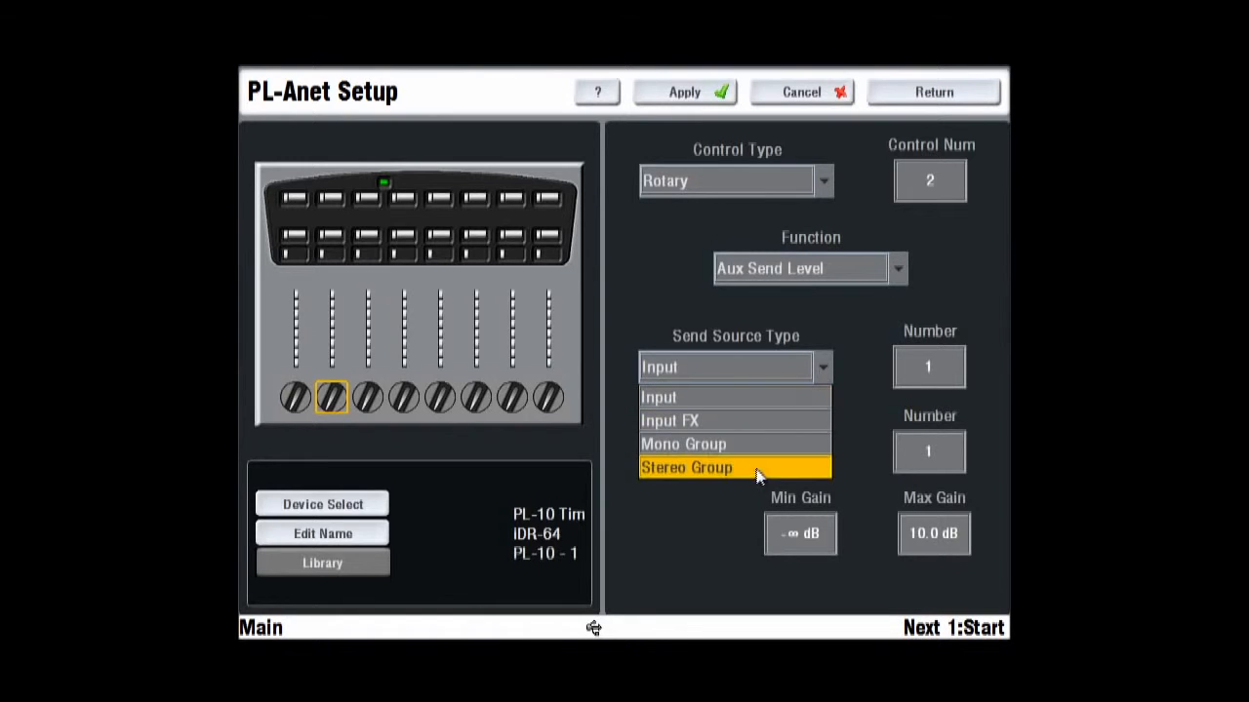
click(686, 467)
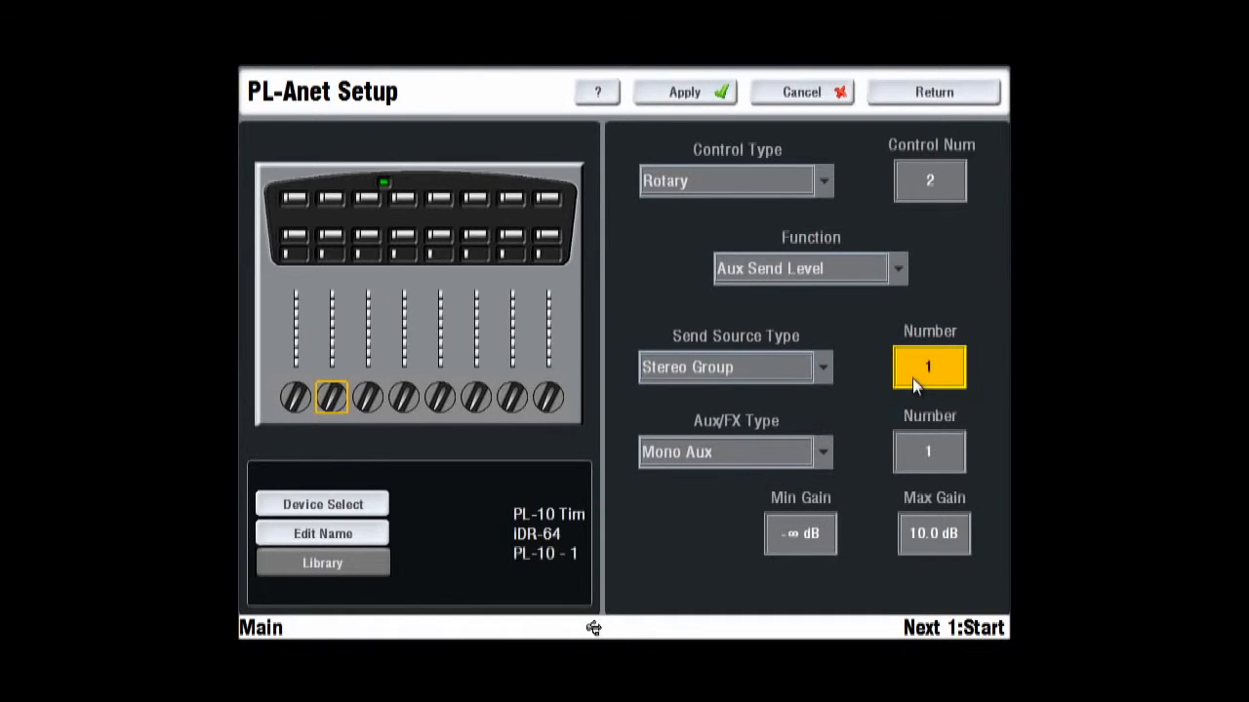
click(927, 367)
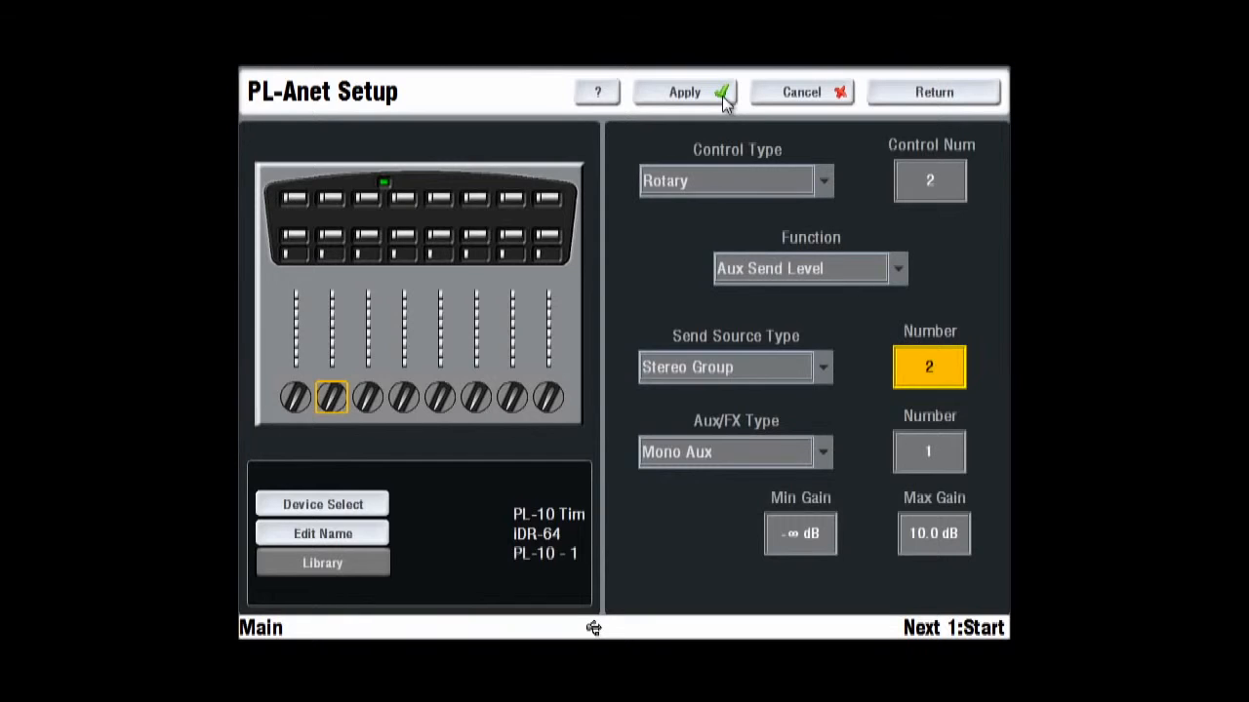
click(684, 91)
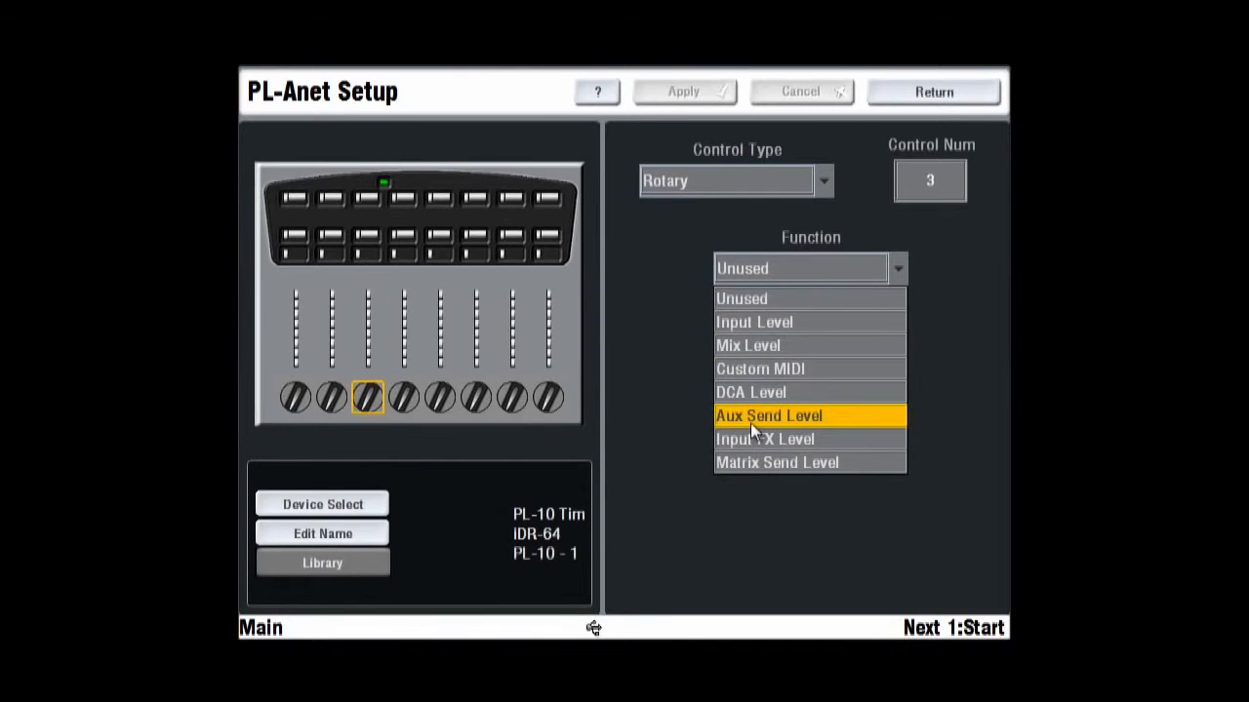
Set rotary 3 to Aux Send Level from Input 24 and apply.
click(769, 415)
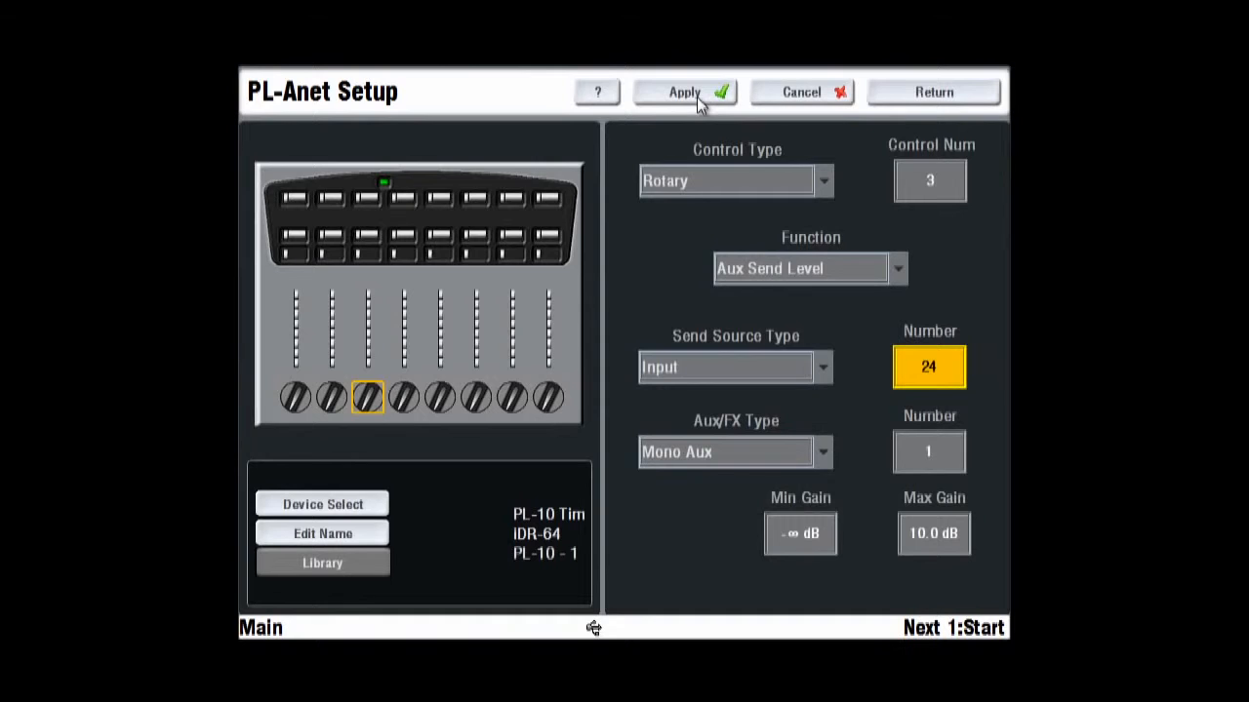
click(684, 92)
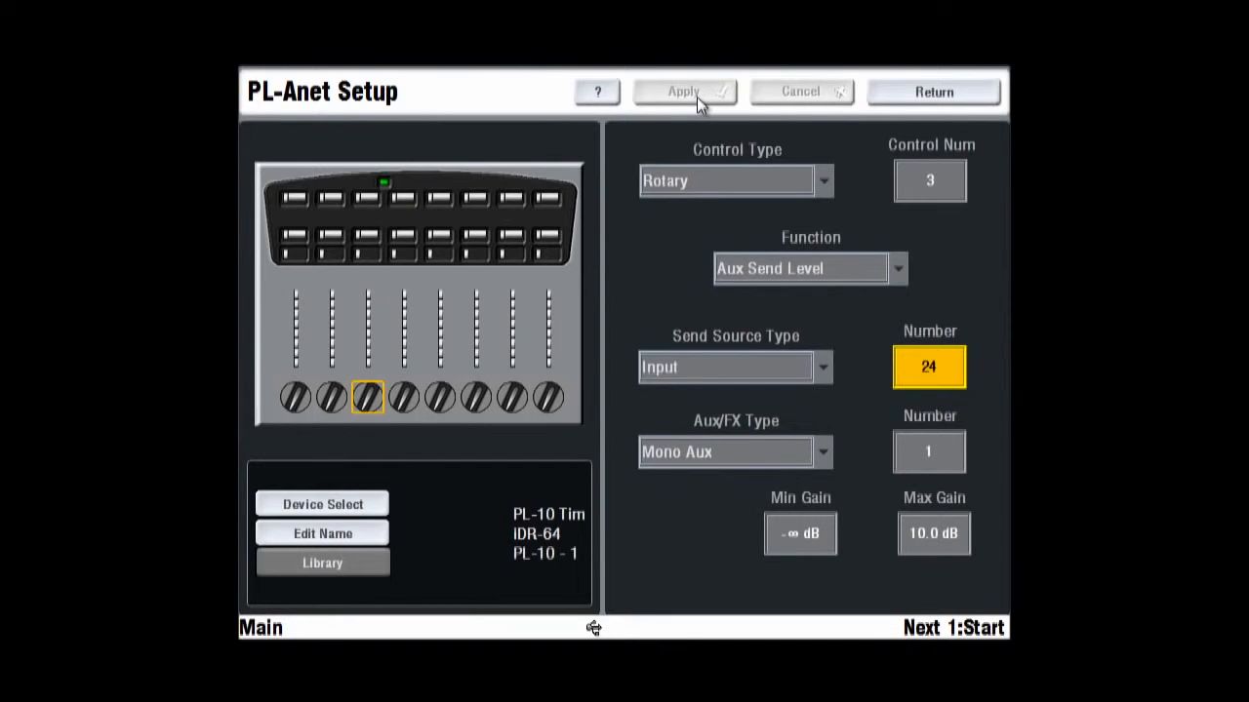
Store the remote setup as new library item 'PL 10 Tim' and exit the library.
click(322, 563)
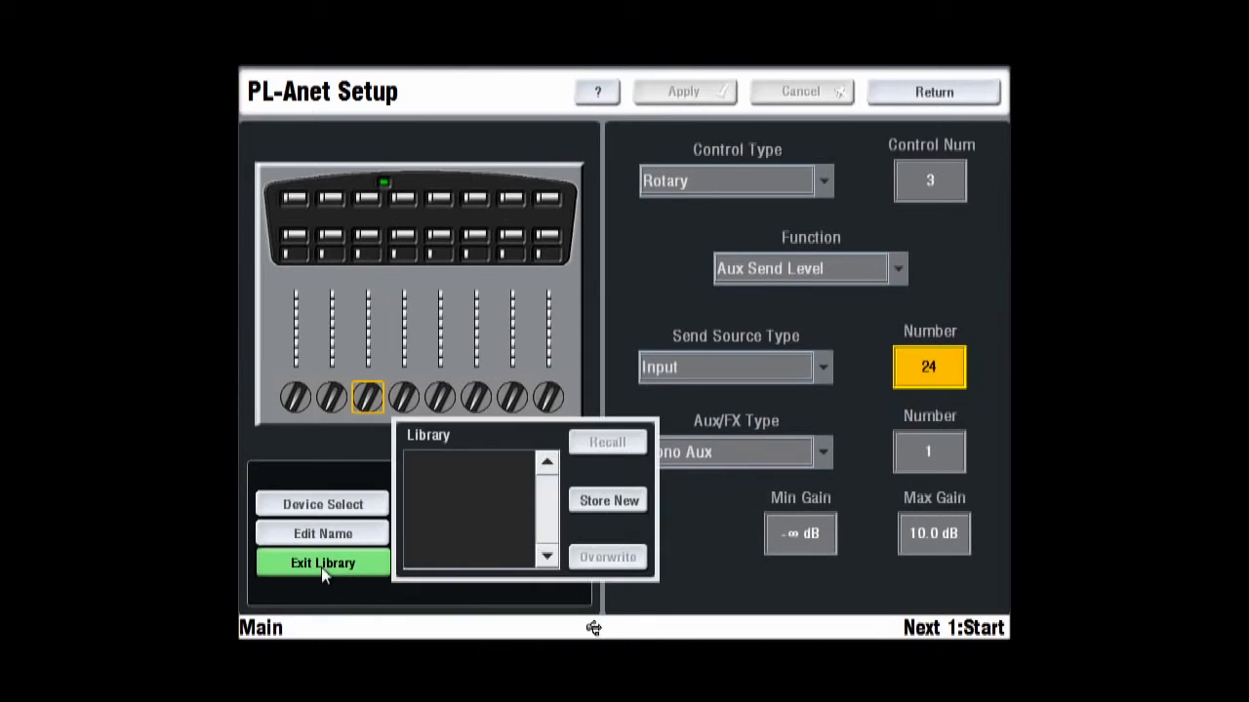
click(608, 500)
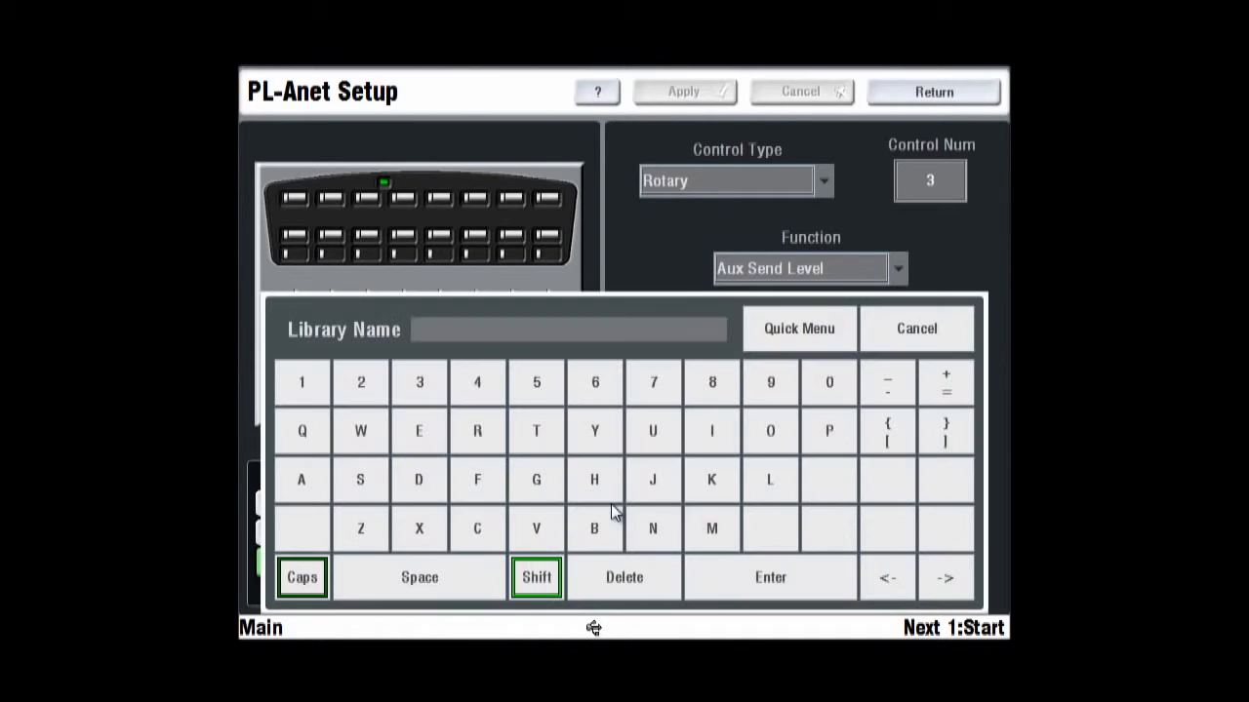
mouse_move(781, 444)
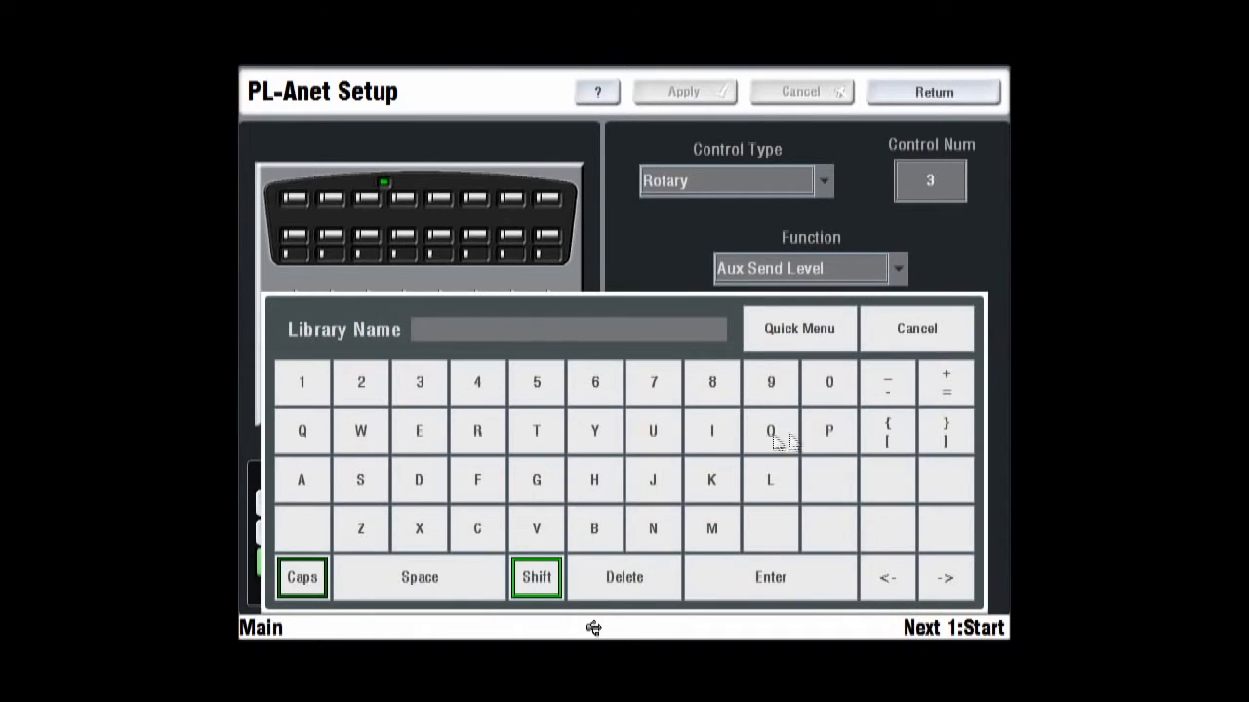
click(829, 431)
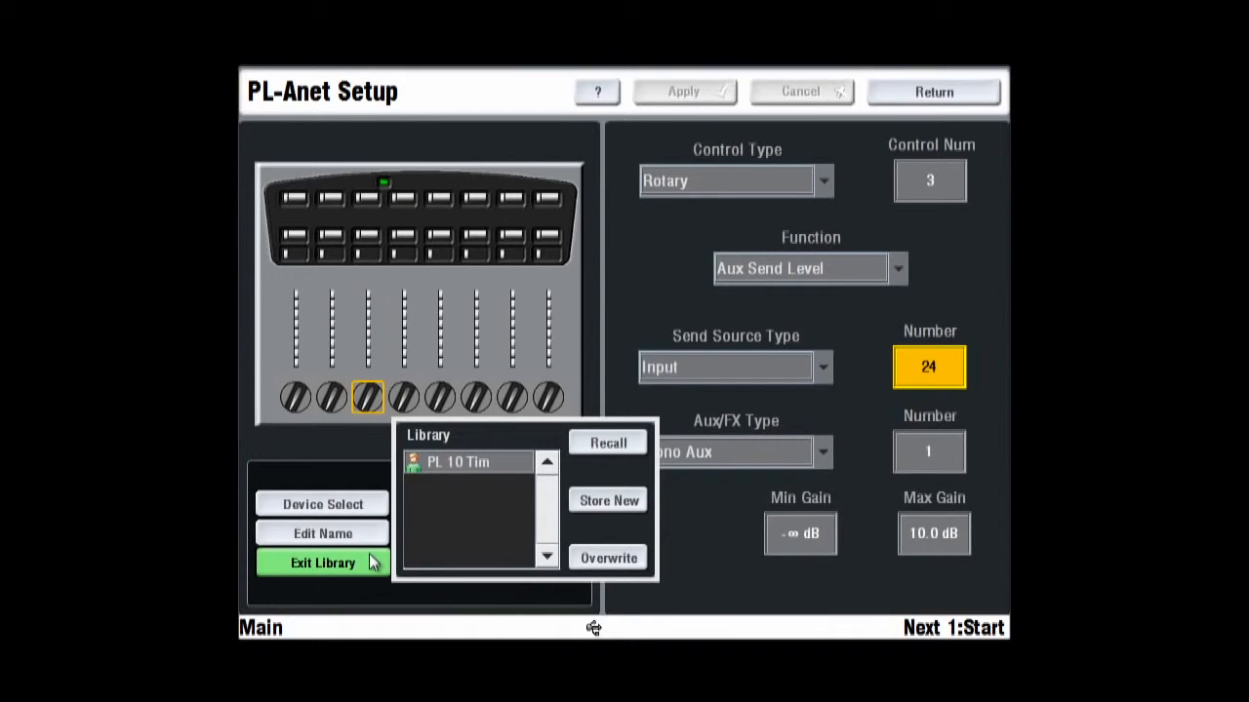
click(322, 563)
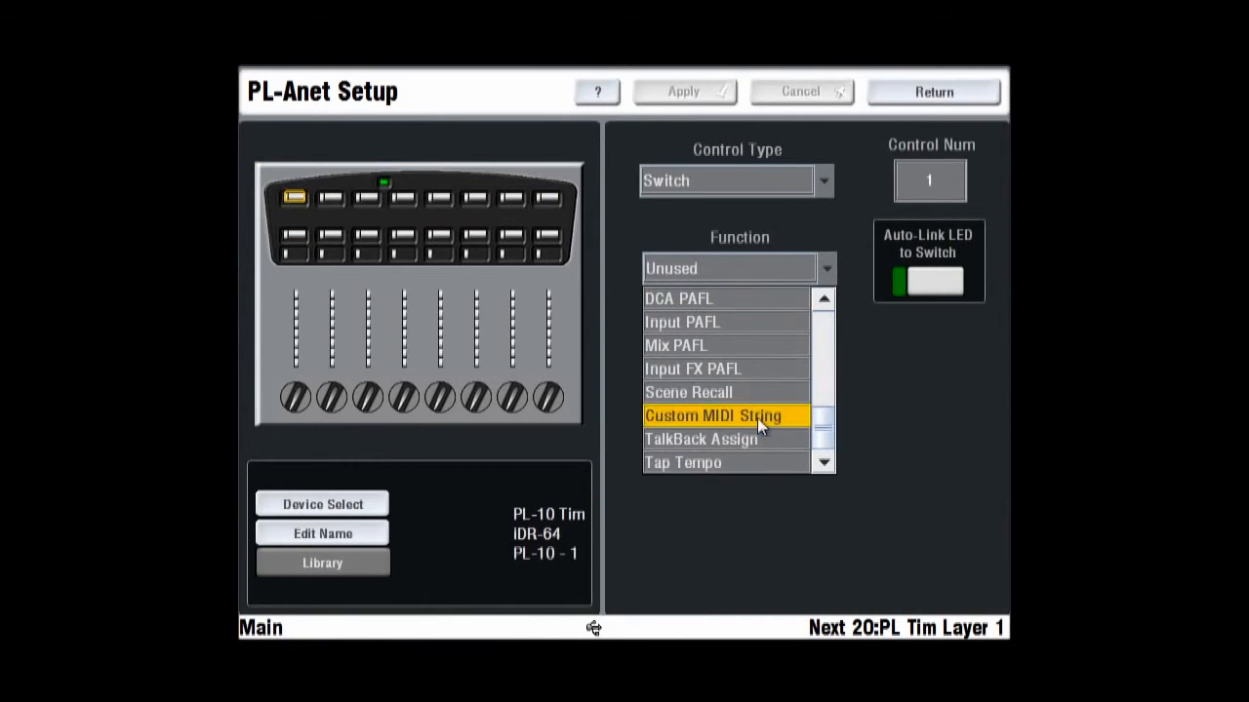
Apply Scene Recall preset 20 to switch 1, then set switch 2 to Scene Recall.
click(688, 391)
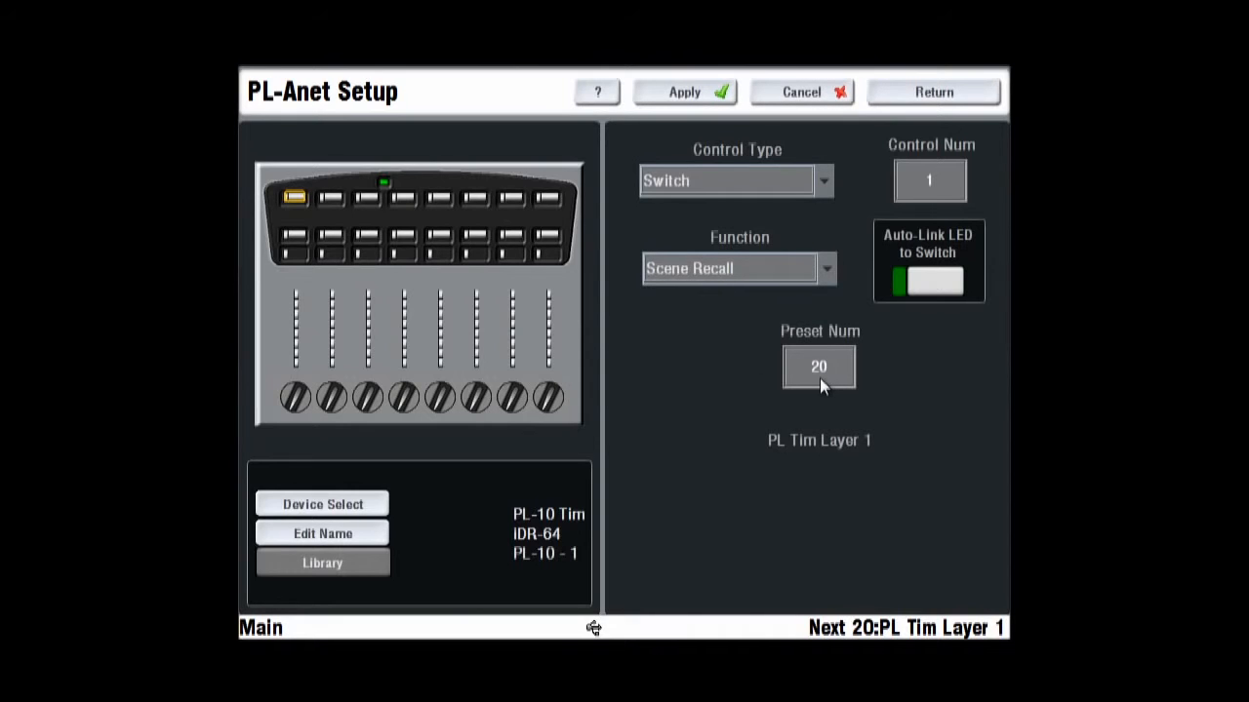
click(684, 92)
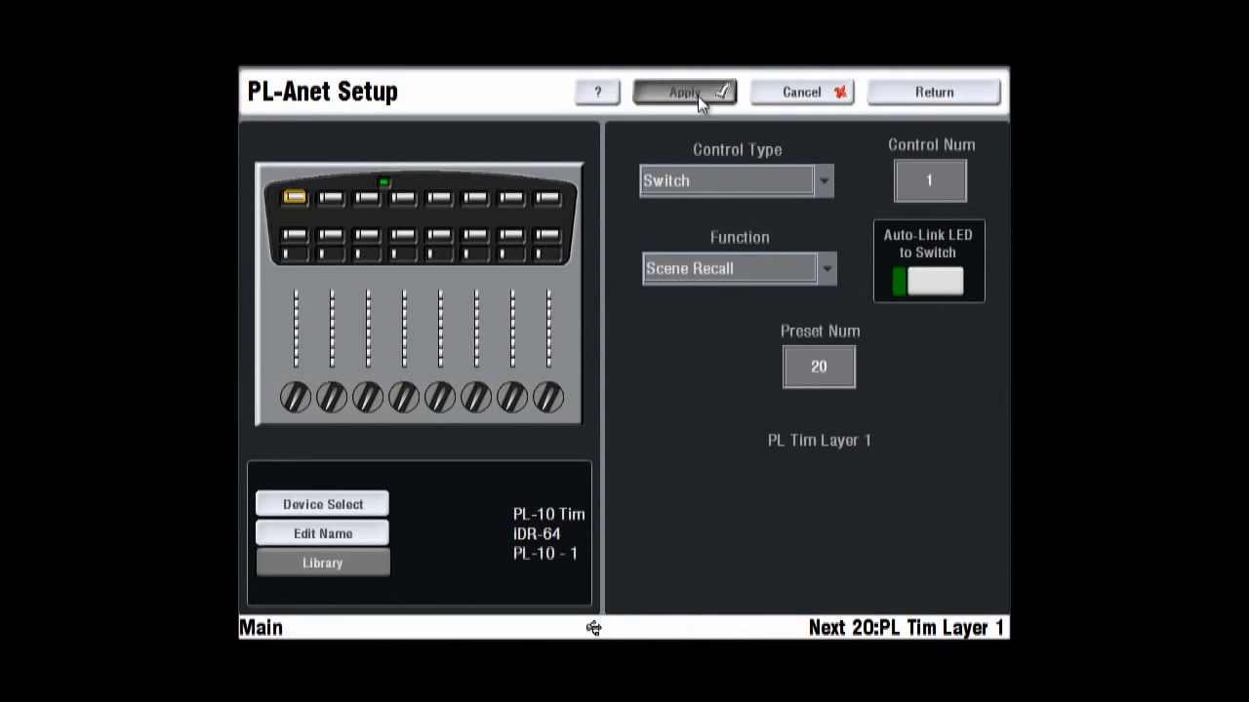
click(684, 91)
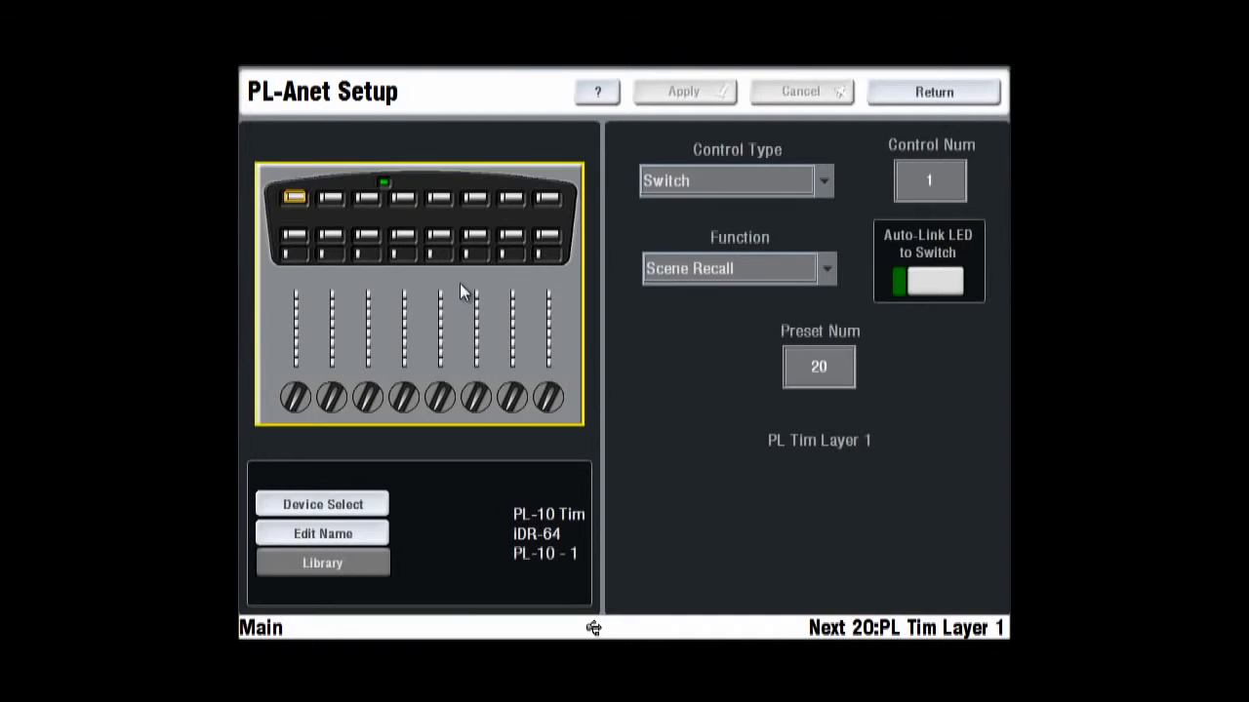
click(330, 197)
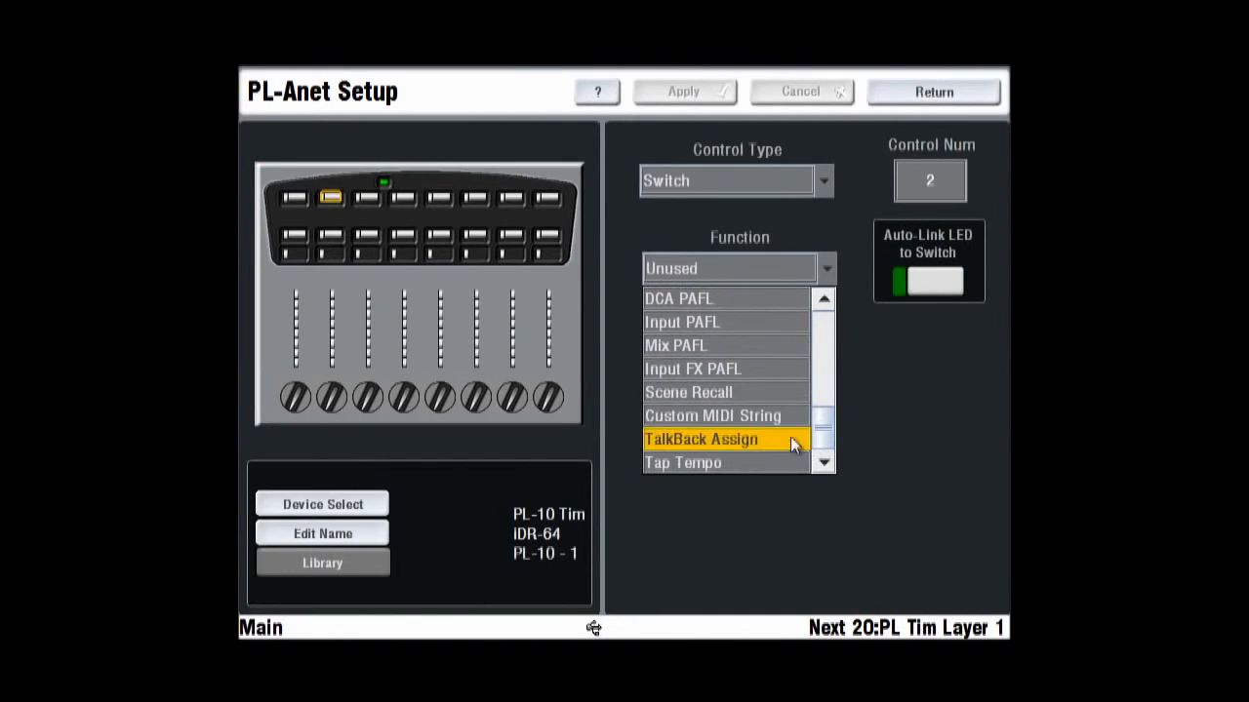
click(688, 391)
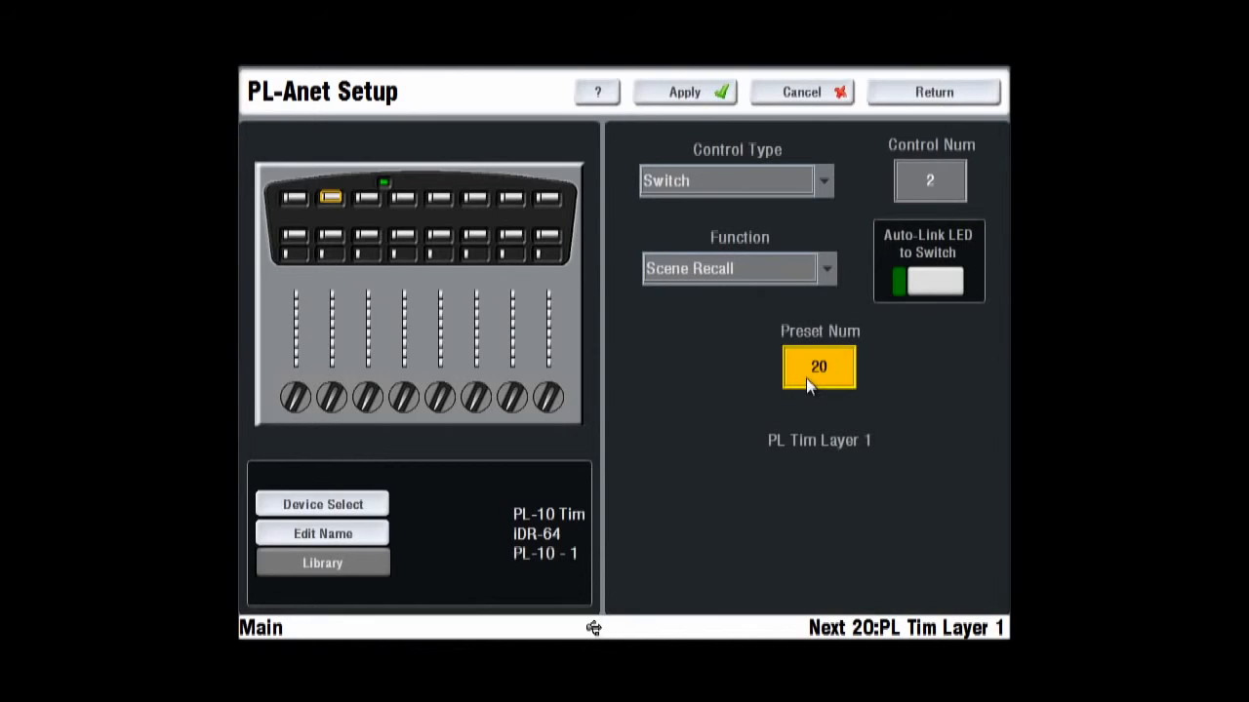